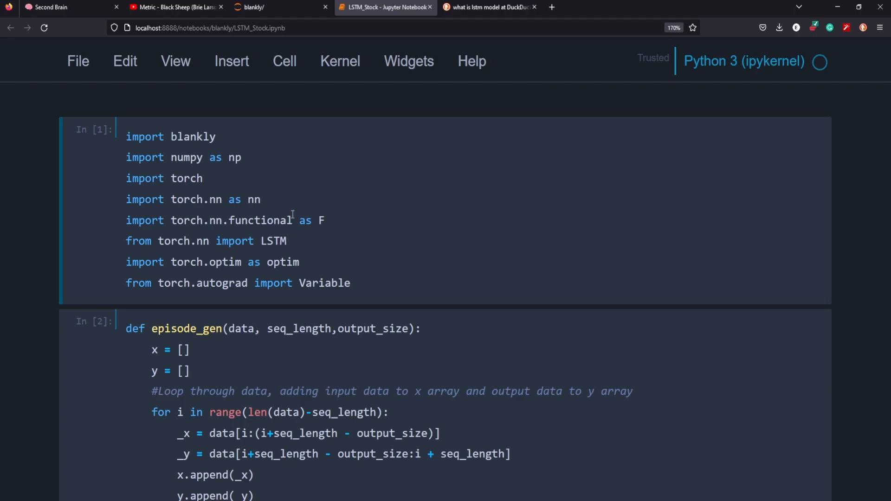
# - Save the notebook and review the strategy code cells, selecting values to inspect
pyautogui.scroll(-3)
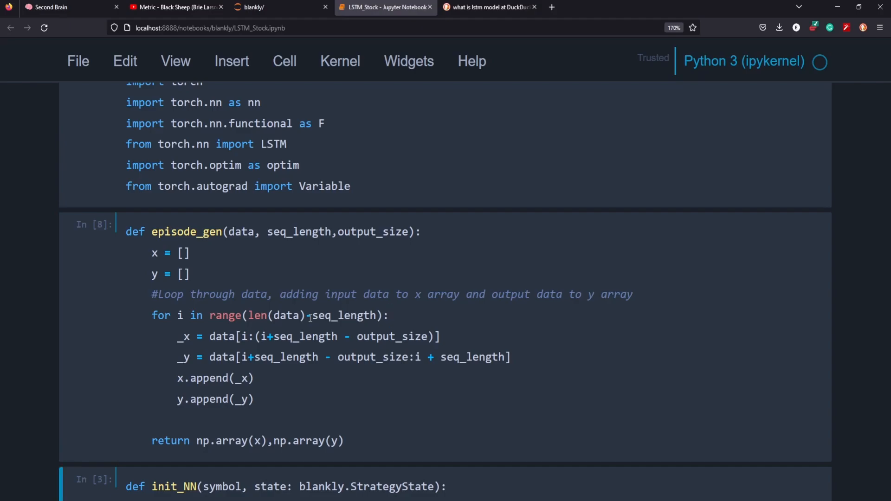
pyautogui.scroll(-3)
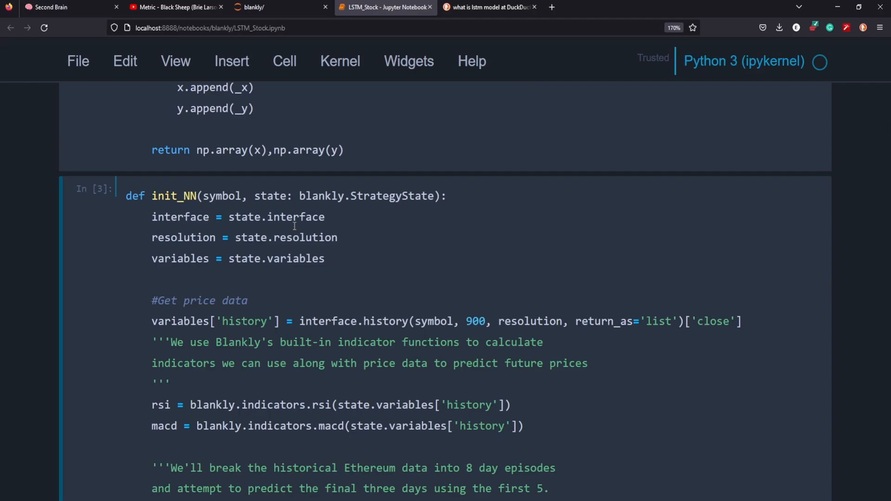
pyautogui.press('ctrl+s')
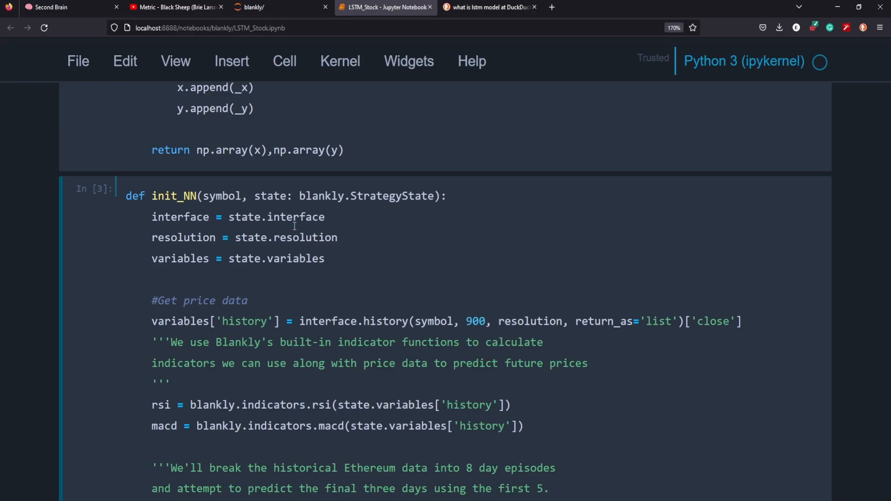
pyautogui.click(294, 218)
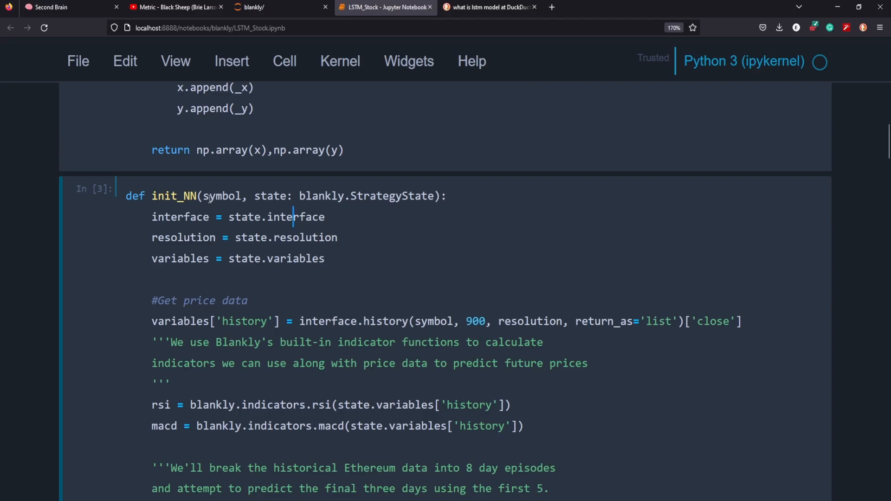
pyautogui.scroll(-3)
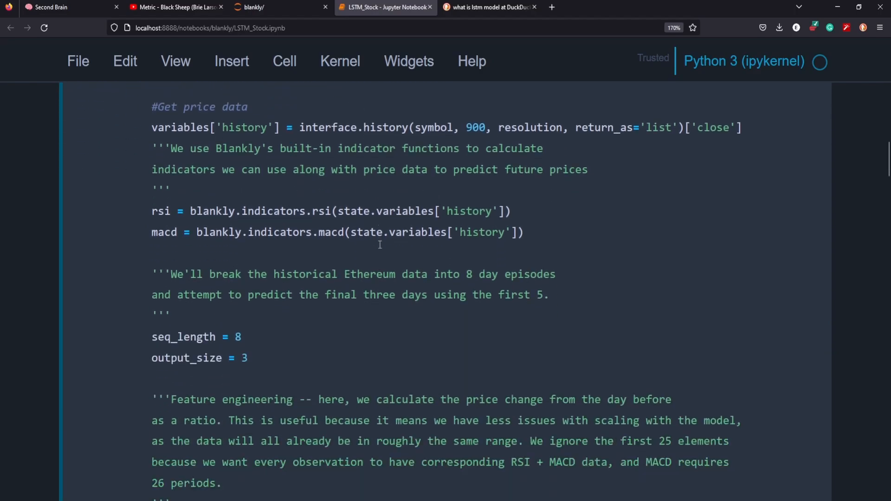
pyautogui.click(696, 127)
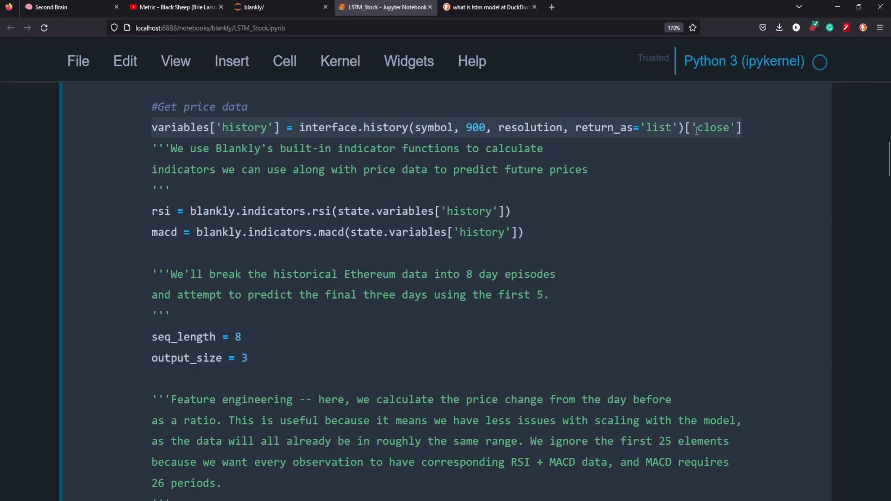
pyautogui.moveTo(726, 141)
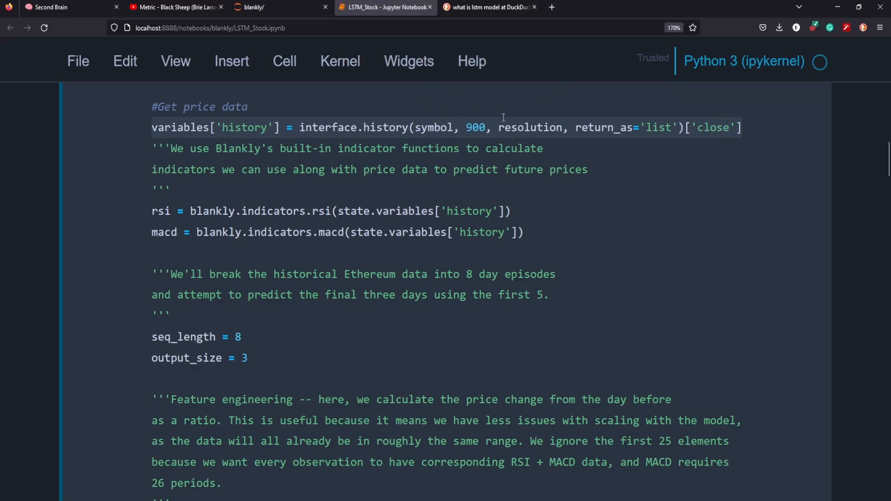
pyautogui.moveTo(592, 174)
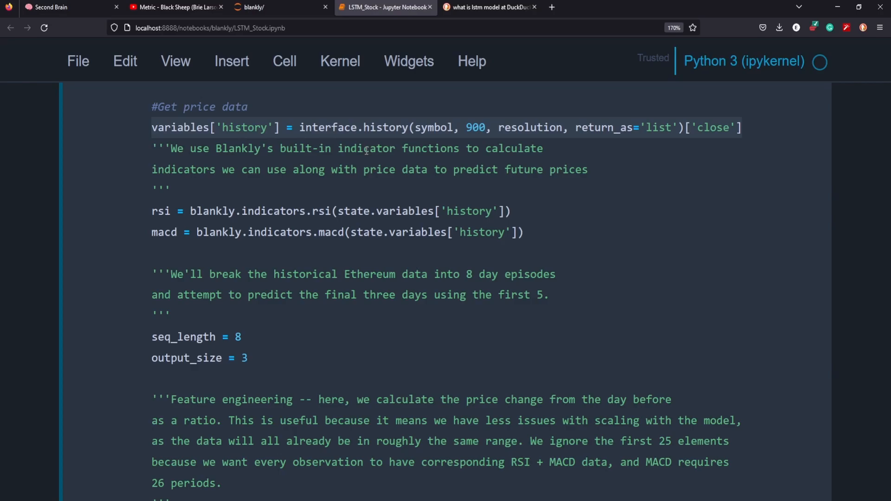
pyautogui.moveTo(237, 204)
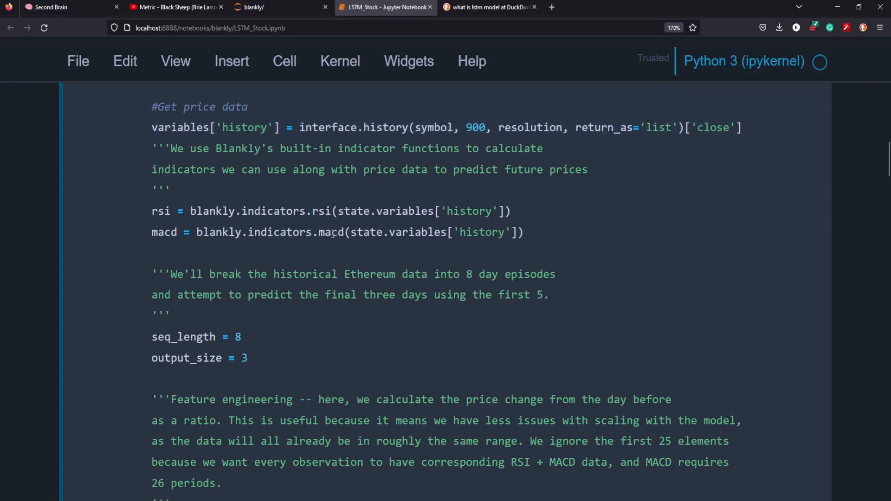
pyautogui.moveTo(287, 204)
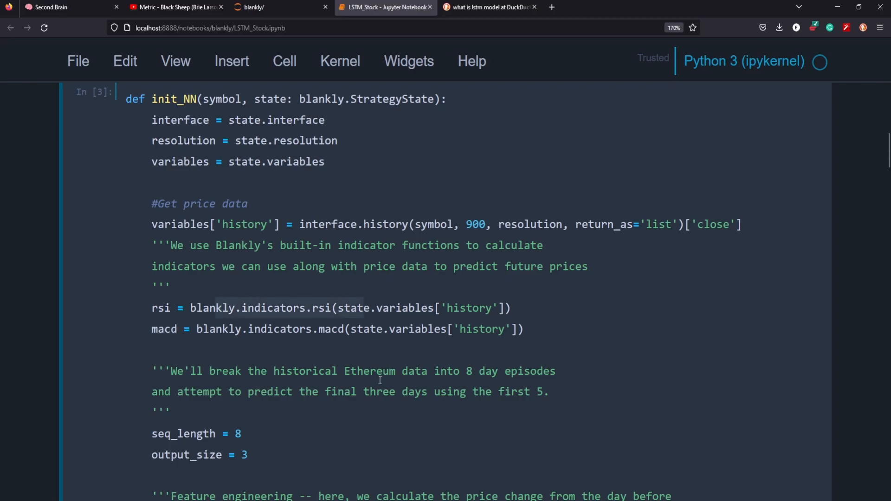
pyautogui.scroll(-3)
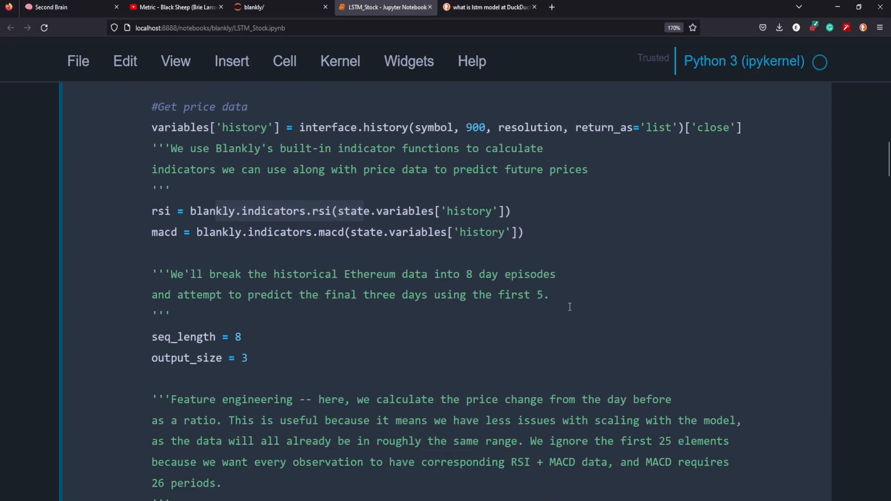
pyautogui.moveTo(538, 329)
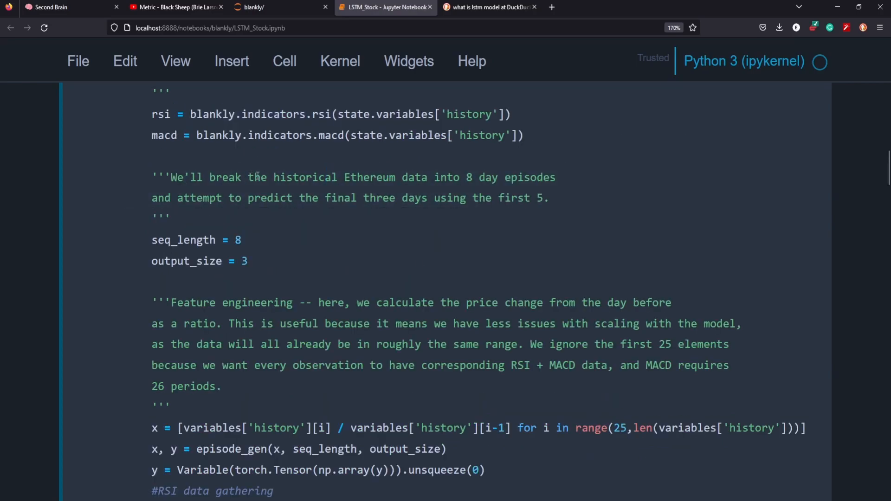
pyautogui.doubleClick(370, 178)
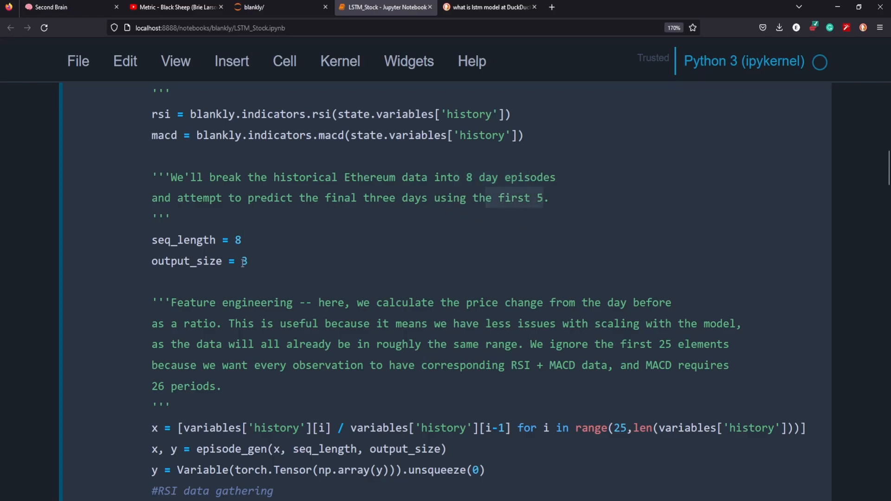
pyautogui.click(241, 261)
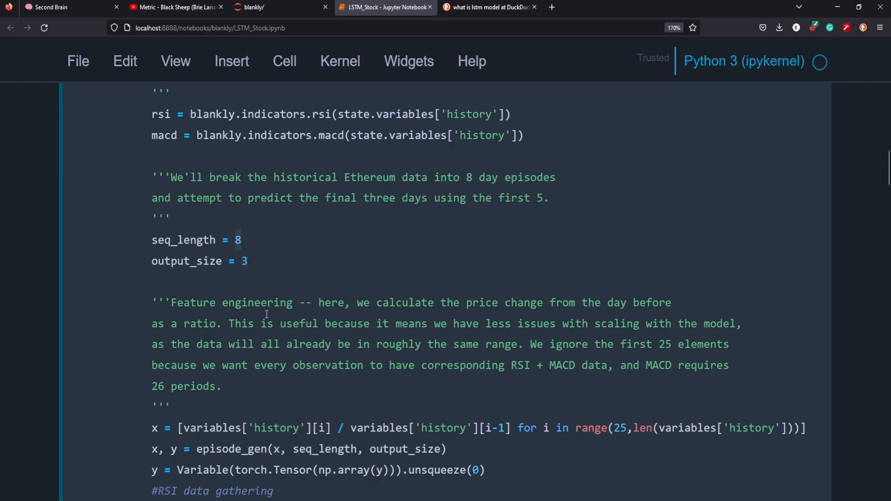
pyautogui.scroll(-3)
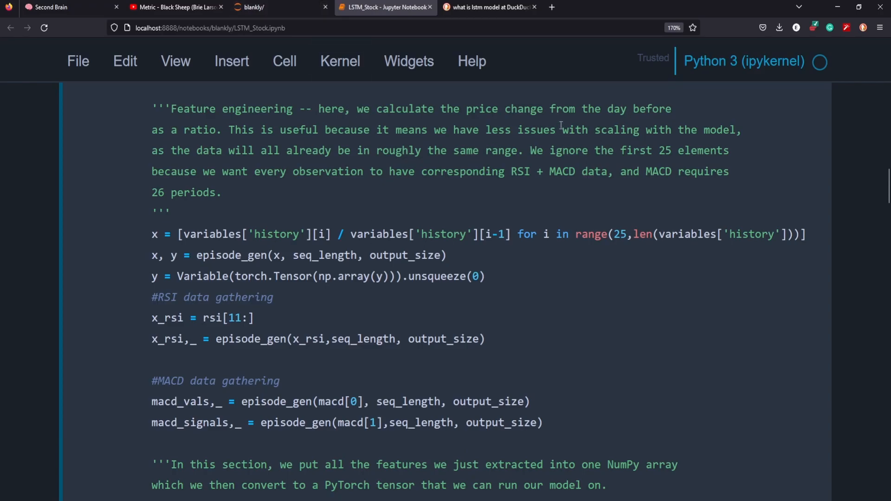
pyautogui.moveTo(473, 137)
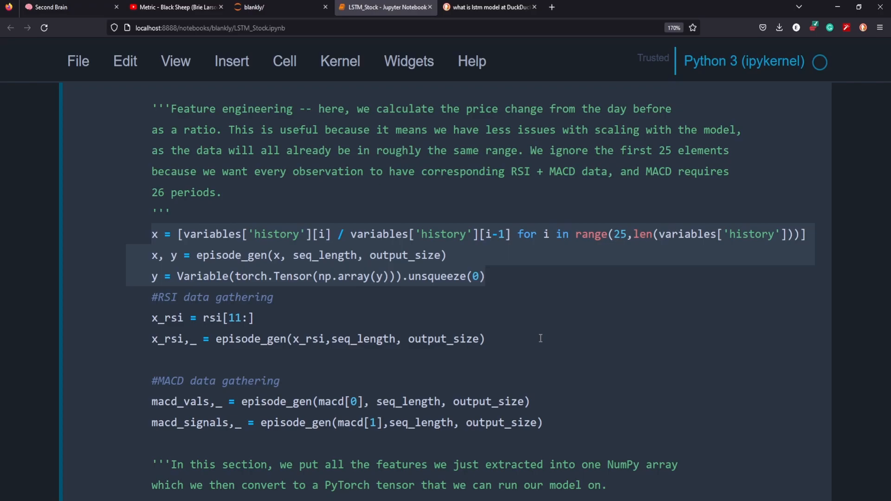
pyautogui.moveTo(205, 318)
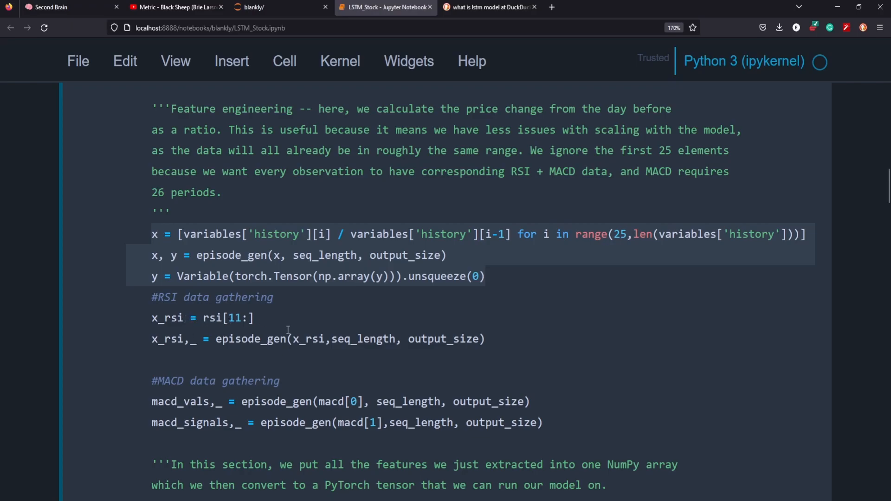
# - Inspect the LSTM training cell, picking out the learning rate value 0.0003
pyautogui.scroll(-3)
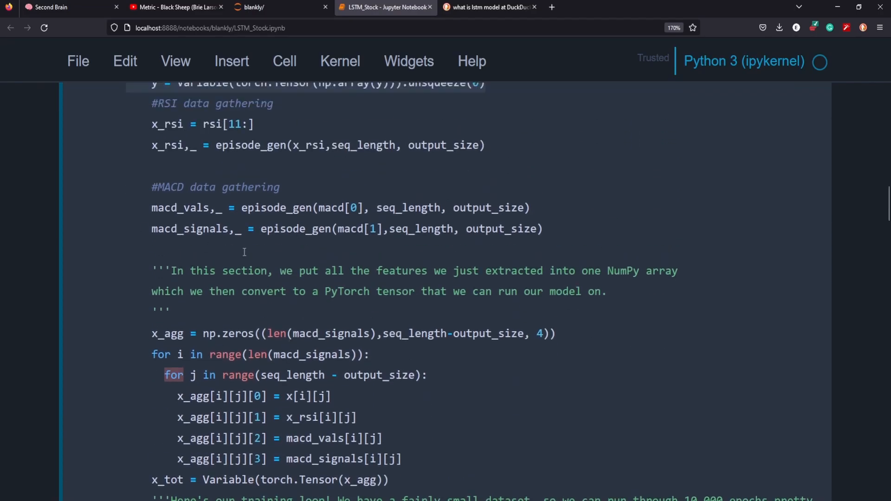
pyautogui.scroll(-3)
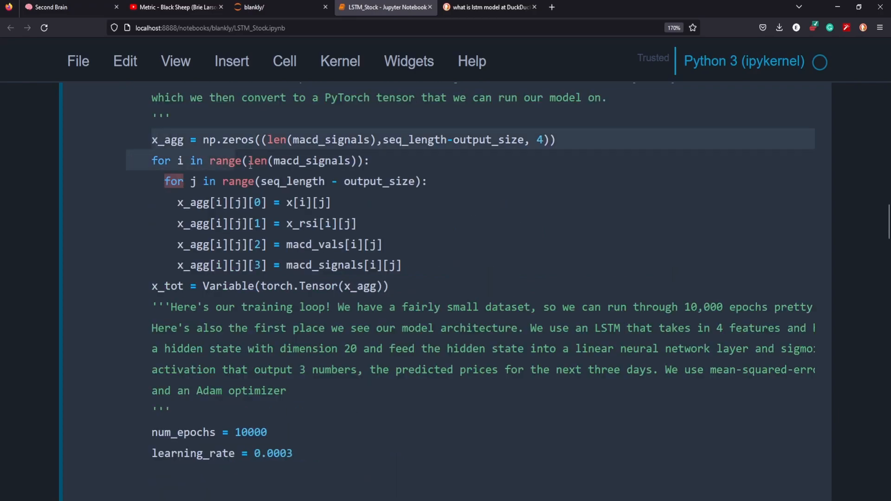
pyautogui.scroll(-3)
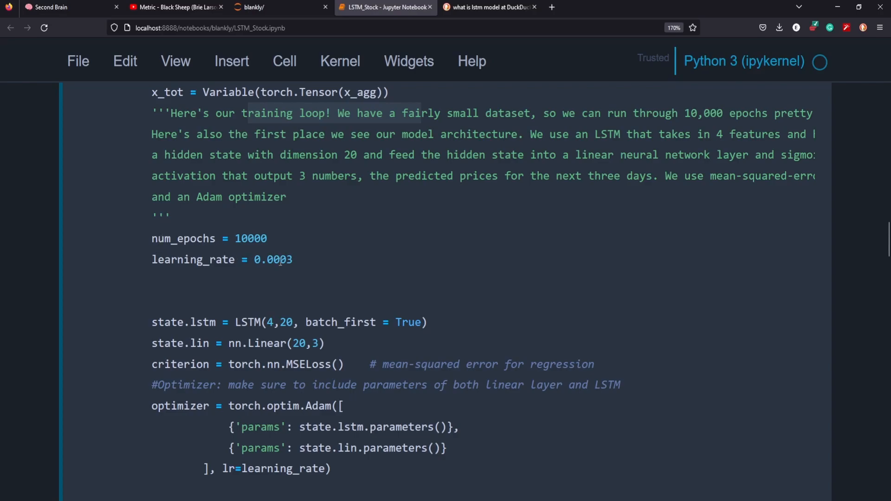
pyautogui.doubleClick(273, 259)
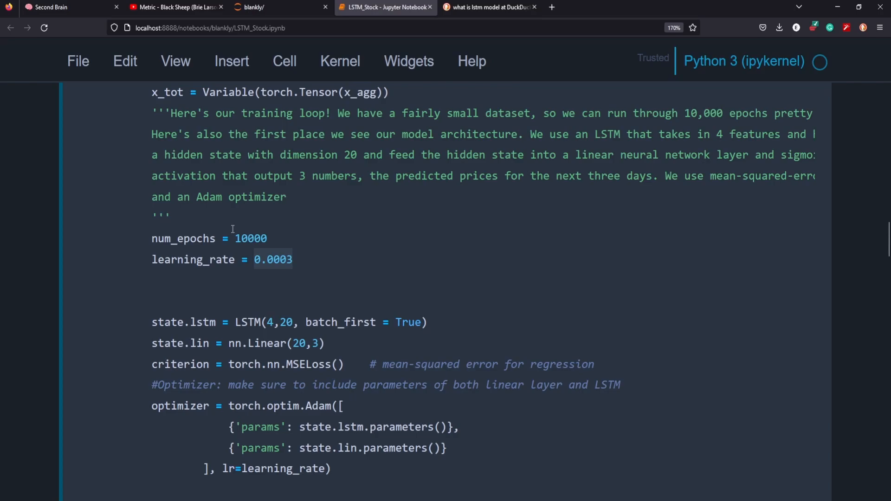
pyautogui.click(249, 239)
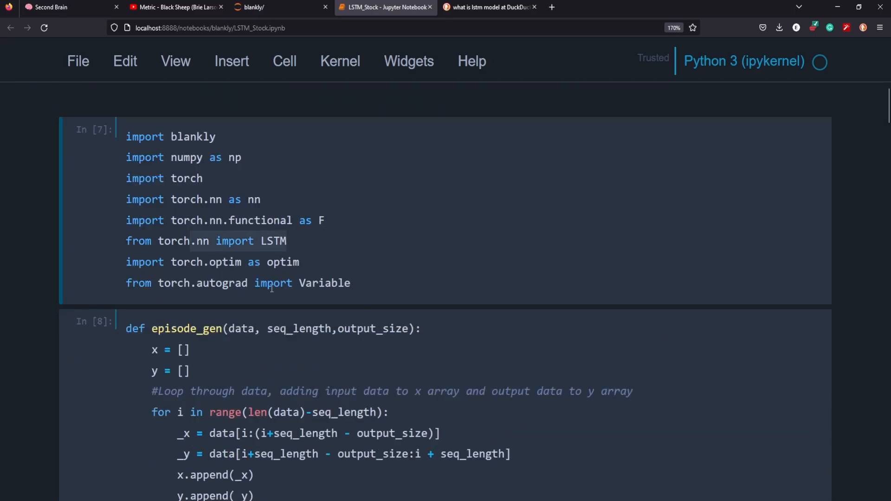
pyautogui.scroll(-3)
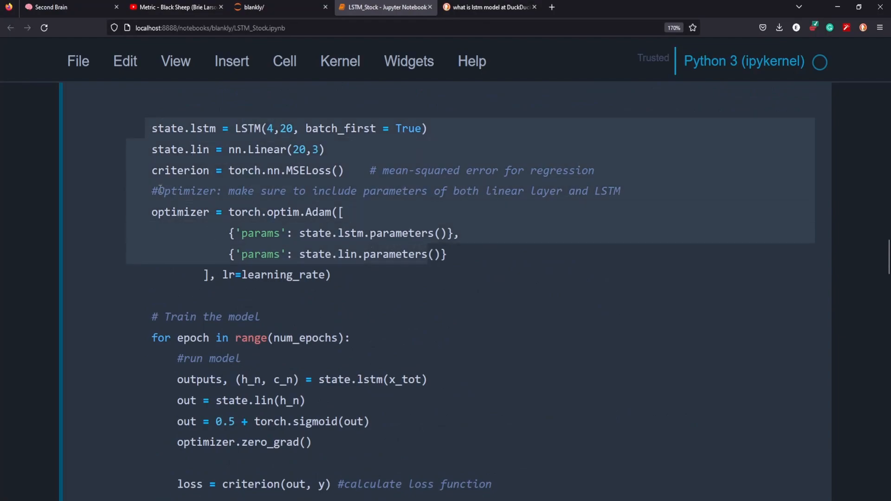
pyautogui.moveTo(360, 255)
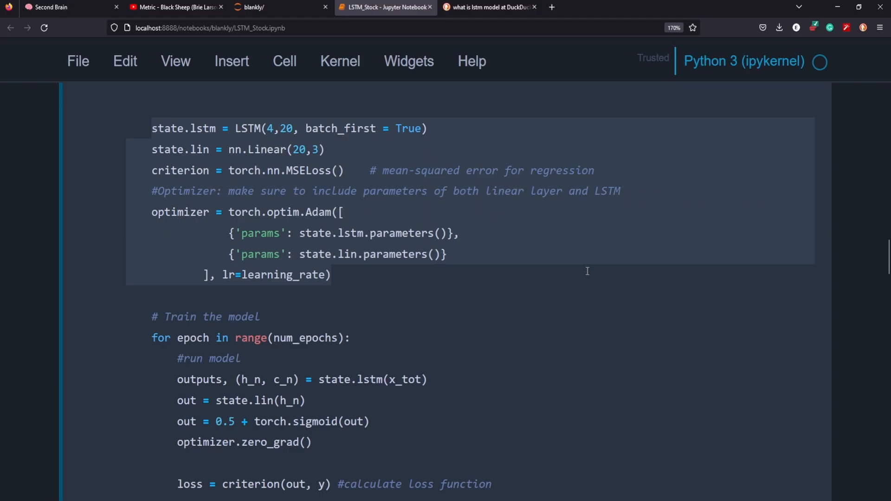
pyautogui.scroll(-3)
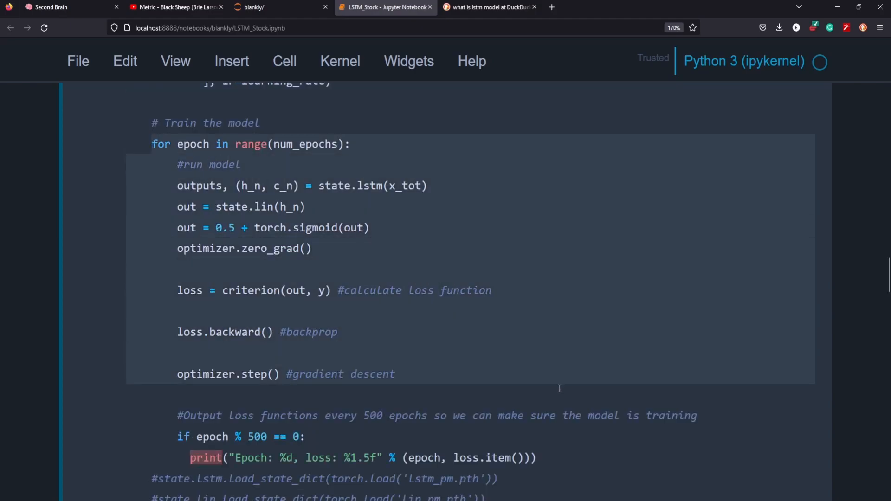
pyautogui.moveTo(382, 310)
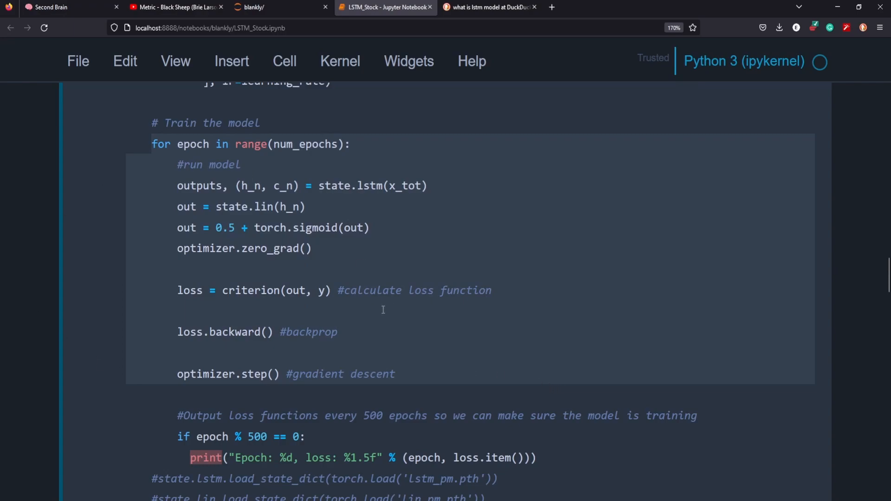
pyautogui.moveTo(284, 315)
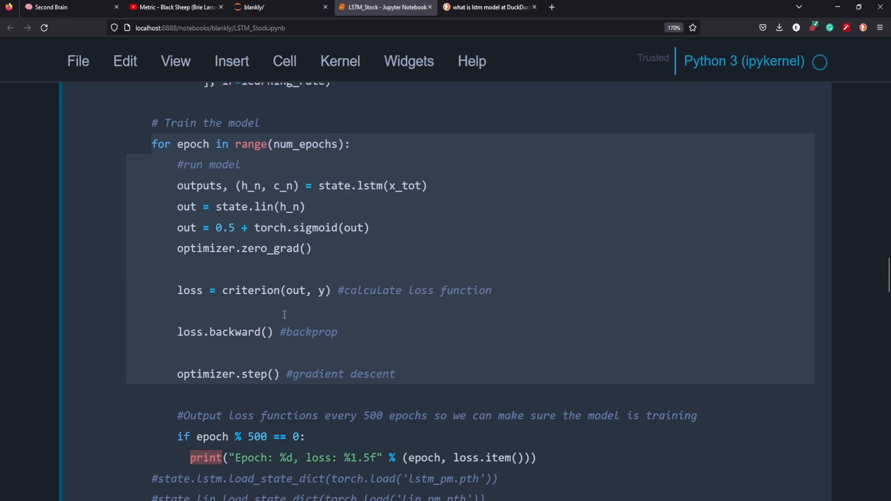
pyautogui.moveTo(531, 315)
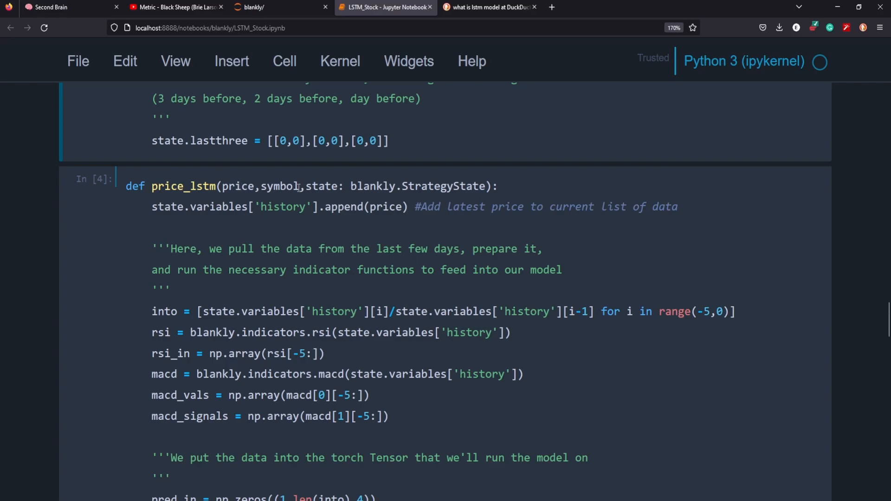
pyautogui.moveTo(402, 177)
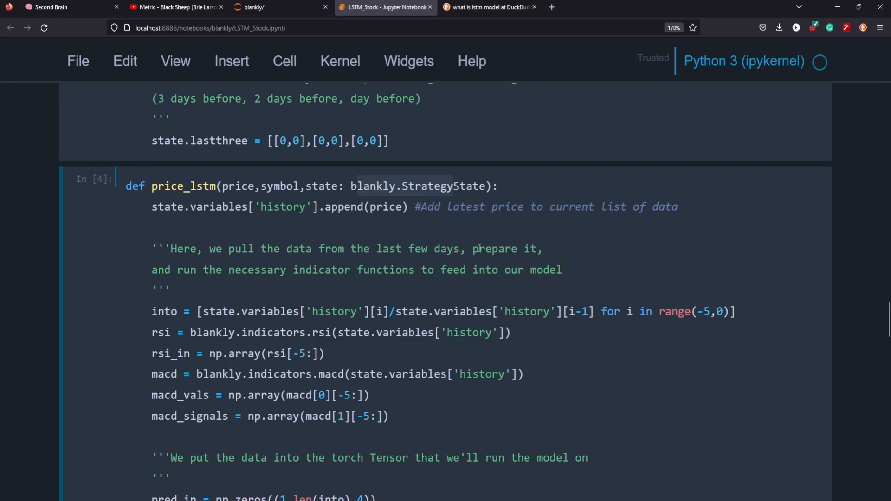
pyautogui.moveTo(452, 234)
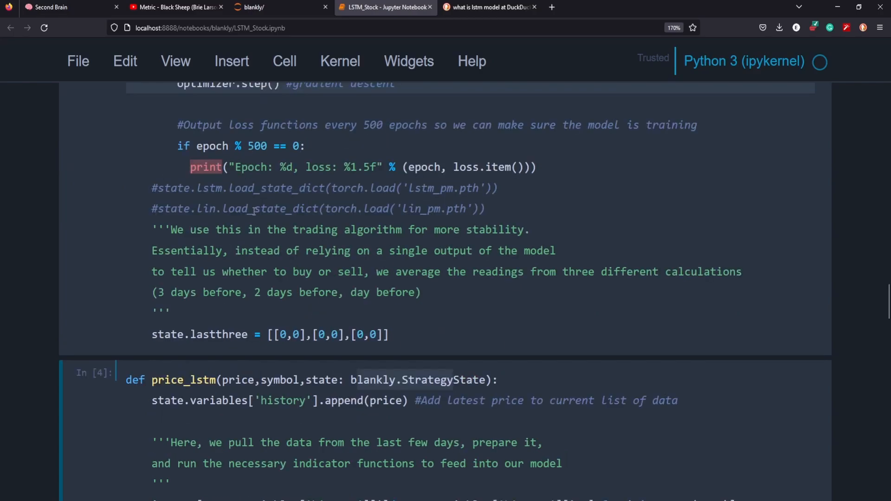
pyautogui.scroll(-3)
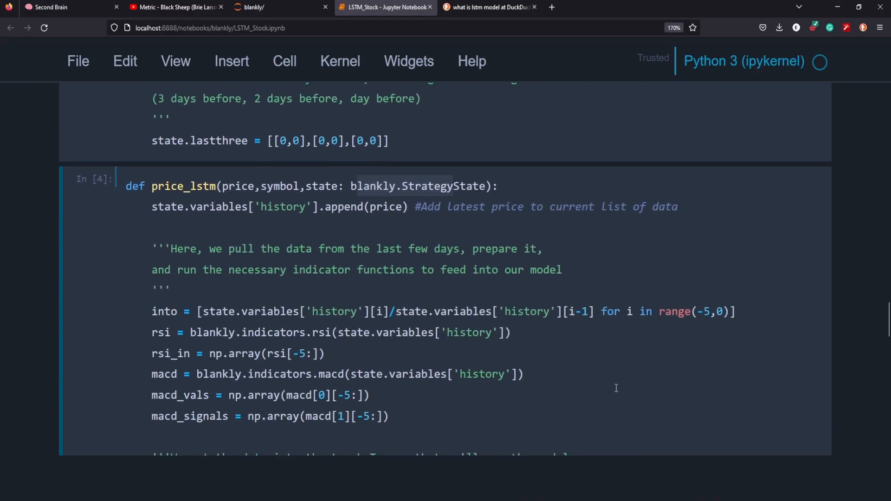
pyautogui.scroll(-3)
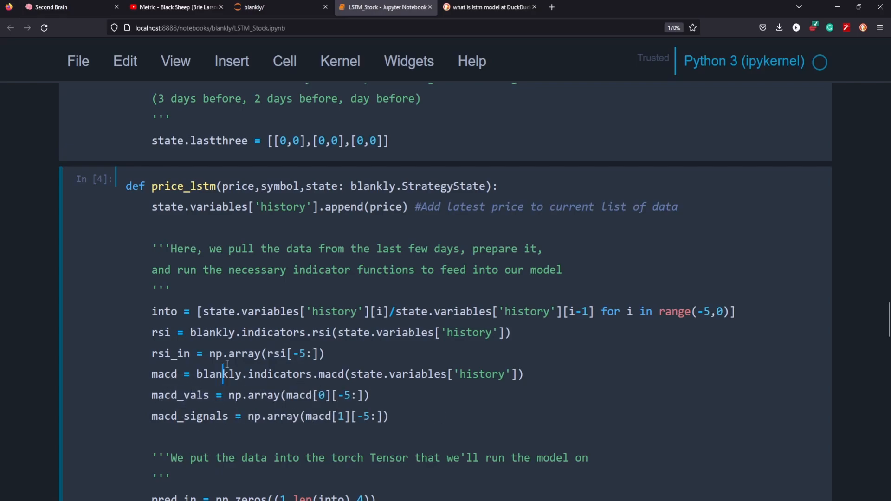
pyautogui.scroll(-3)
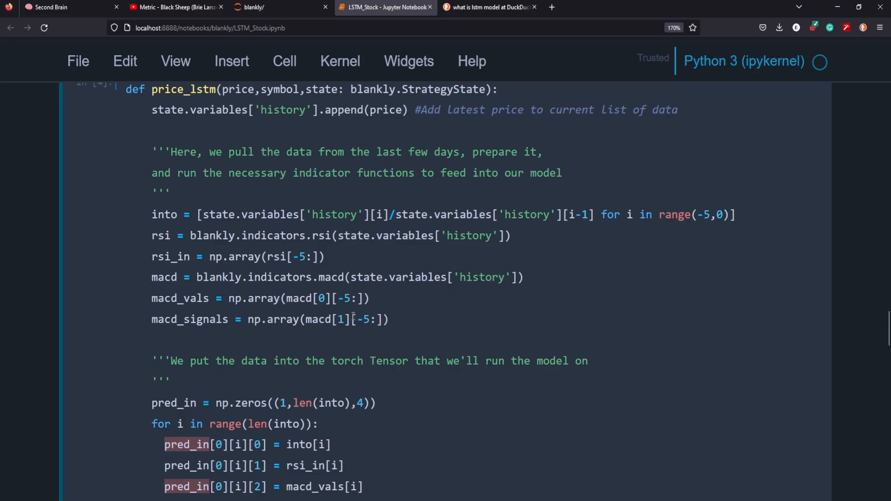
pyautogui.moveTo(518, 457)
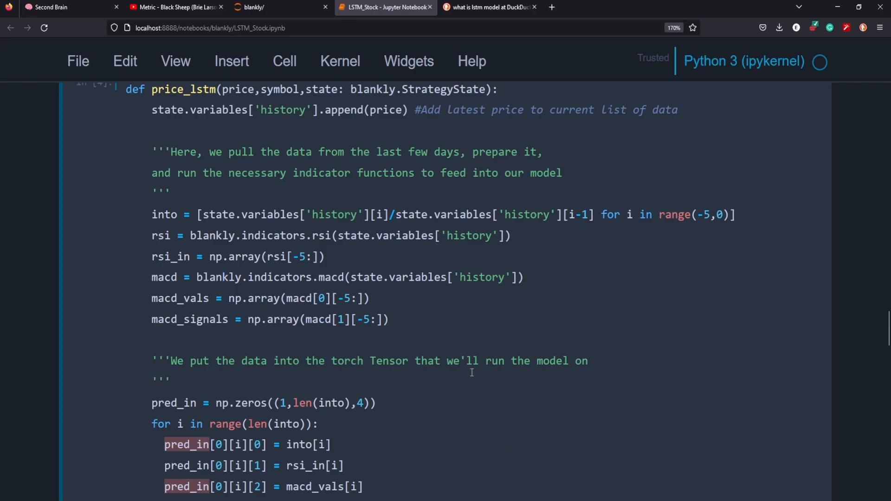
# - Scroll through the remaining backtest cells down to the five-year backtest call
pyautogui.scroll(-3)
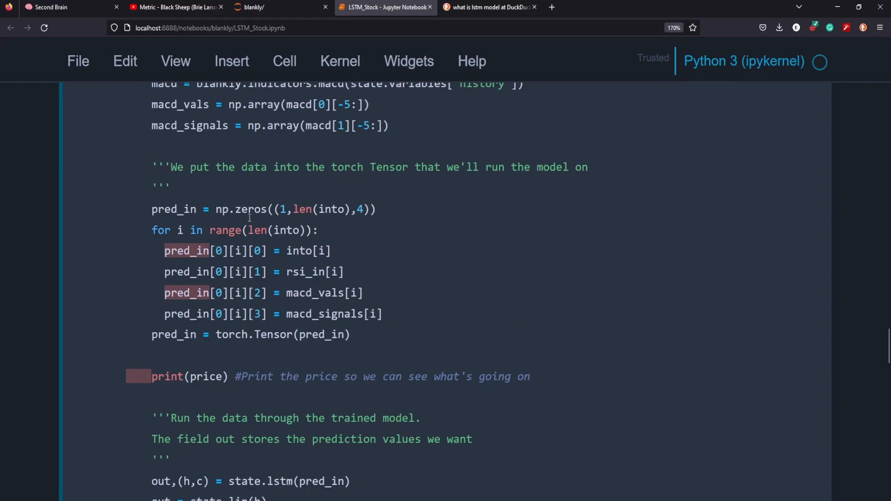
pyautogui.scroll(-3)
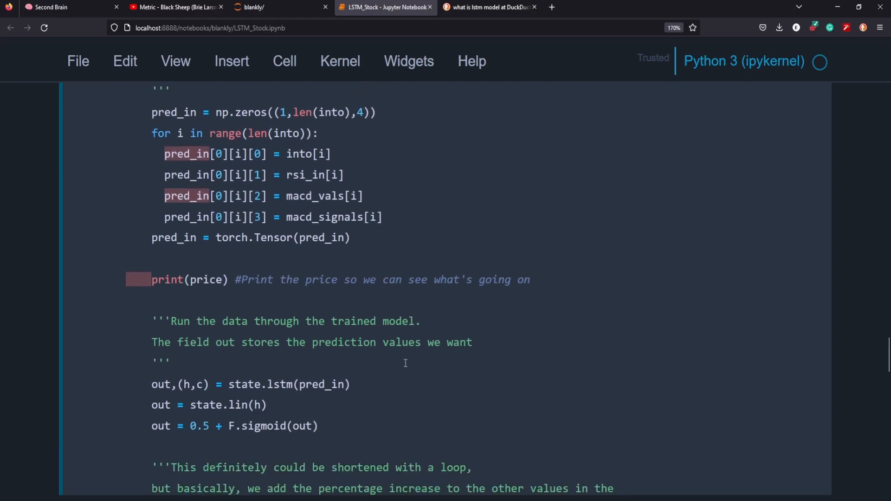
pyautogui.scroll(-3)
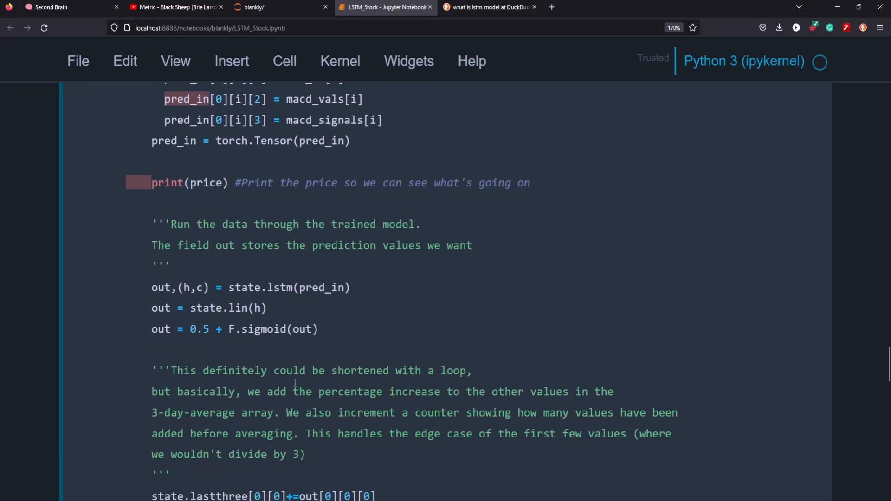
pyautogui.click(262, 183)
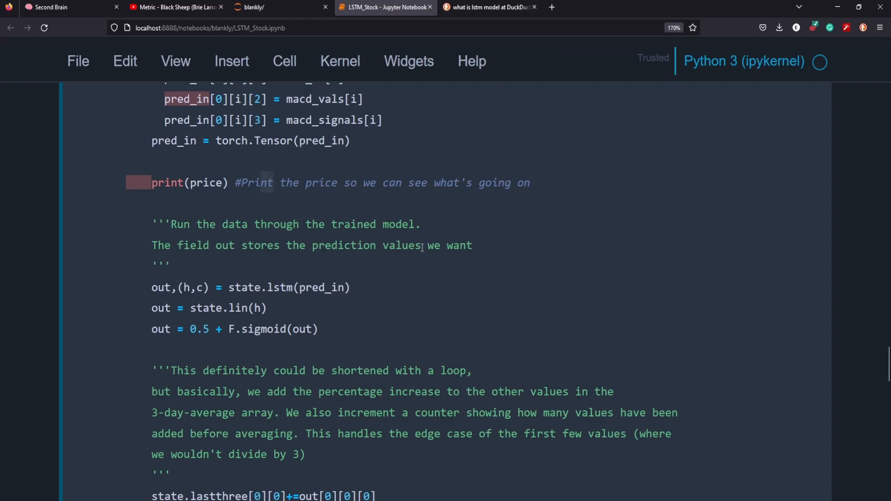
pyautogui.scroll(-3)
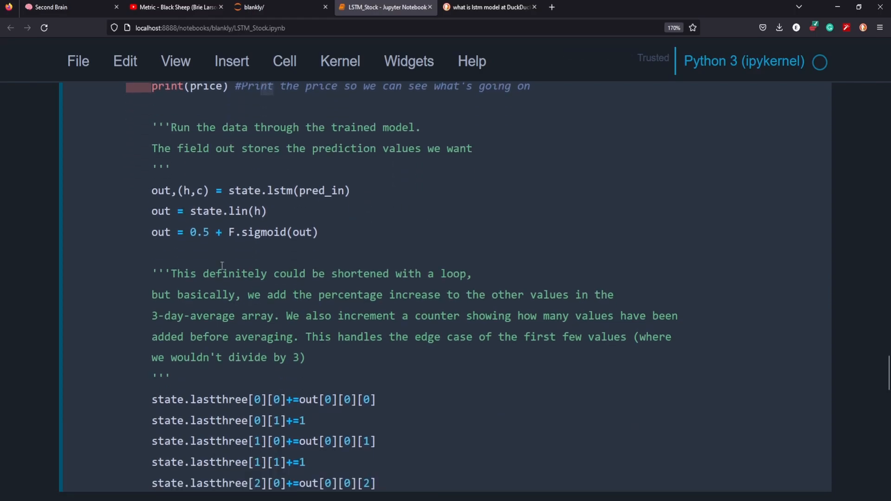
pyautogui.scroll(-3)
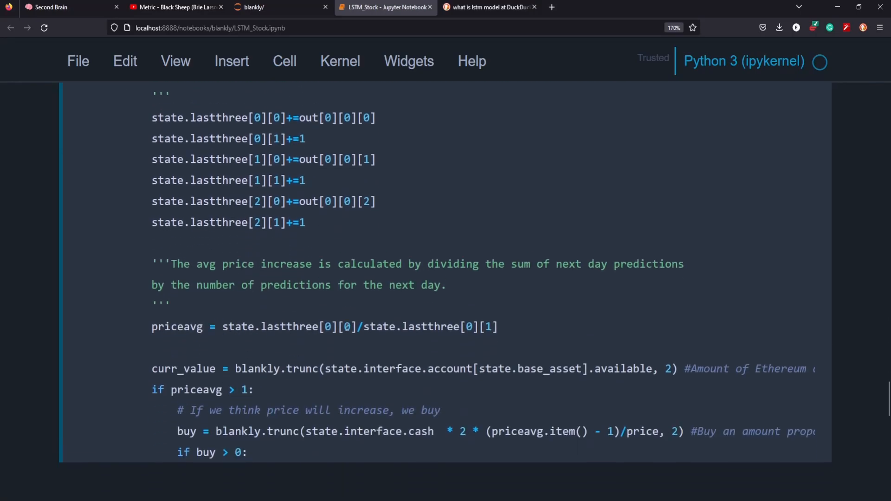
pyautogui.scroll(-3)
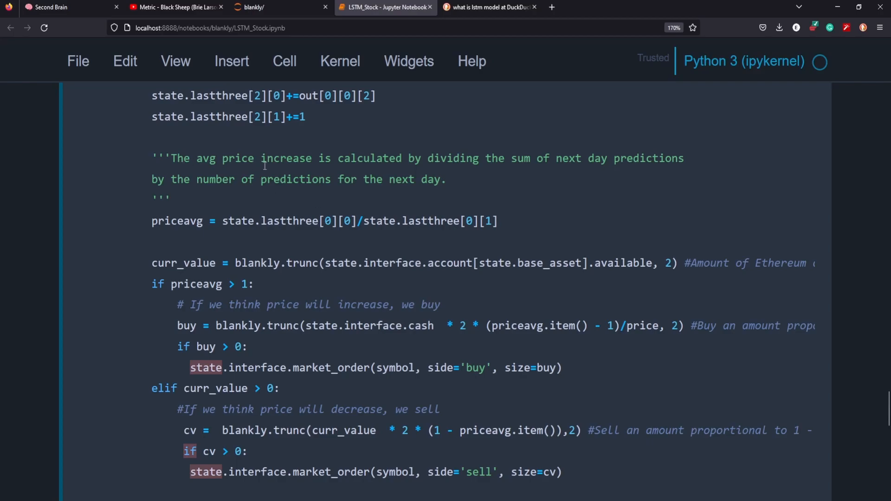
pyautogui.moveTo(572, 170)
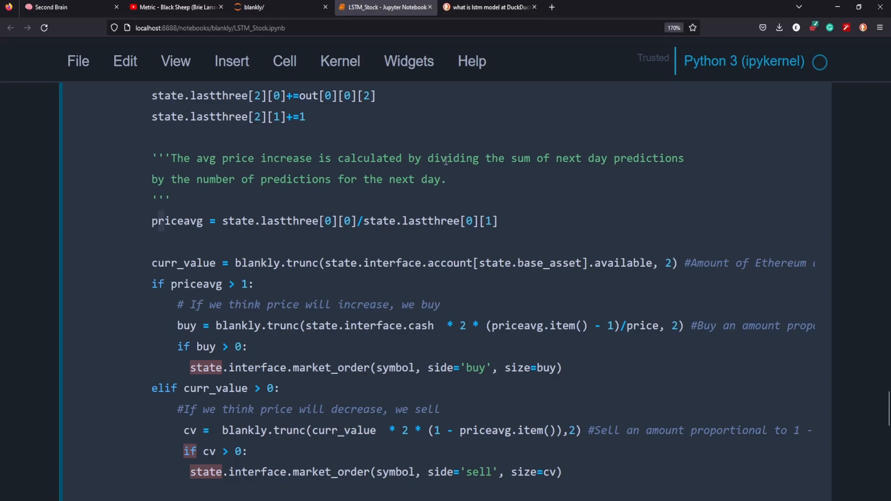
pyautogui.moveTo(242, 222)
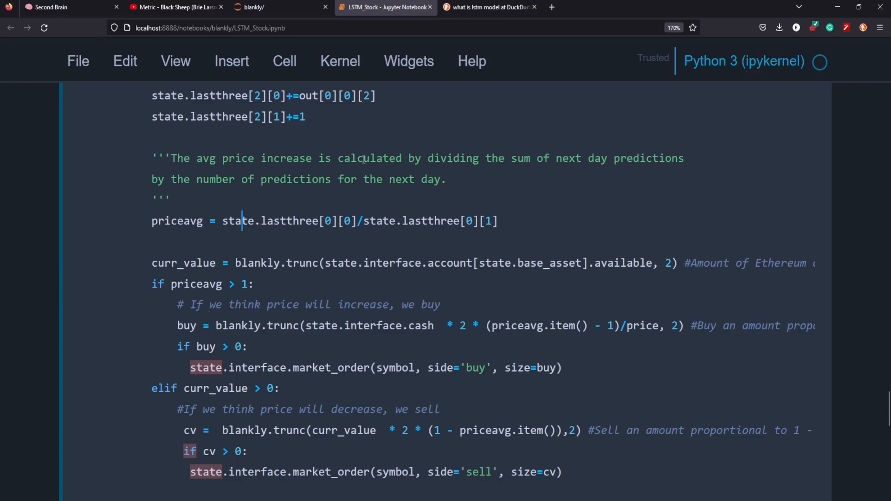
pyautogui.moveTo(637, 250)
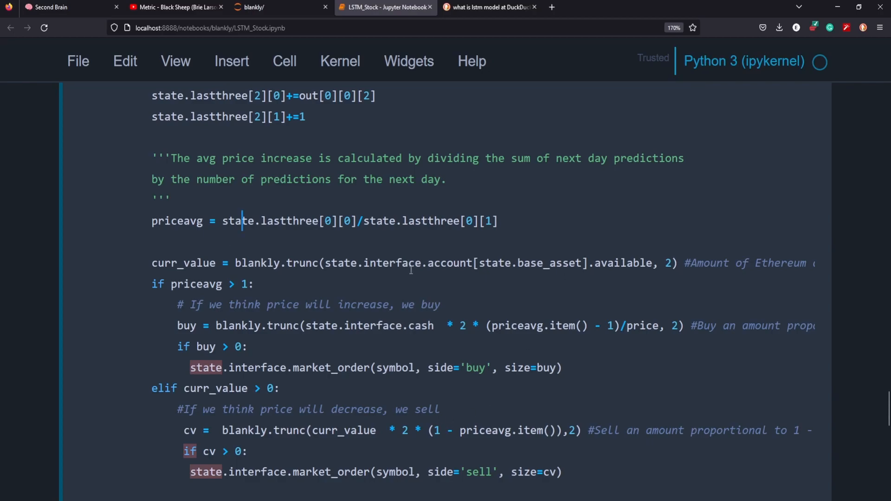
pyautogui.scroll(-3)
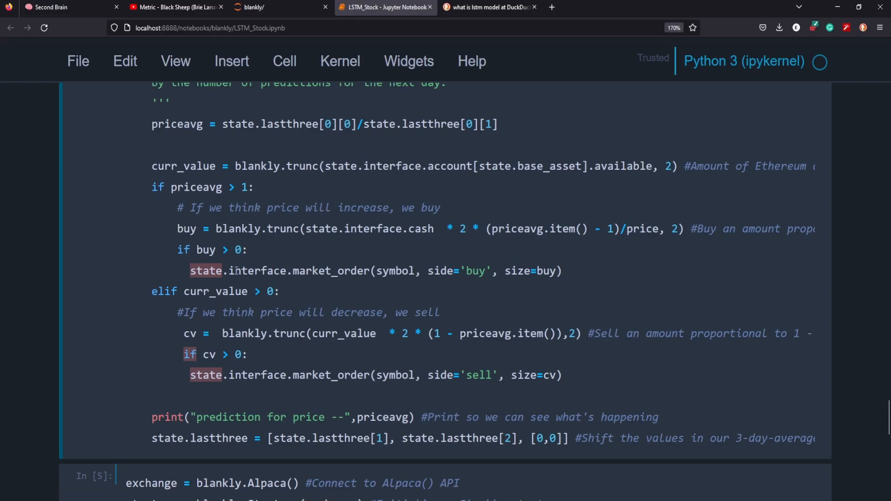
pyautogui.click(157, 187)
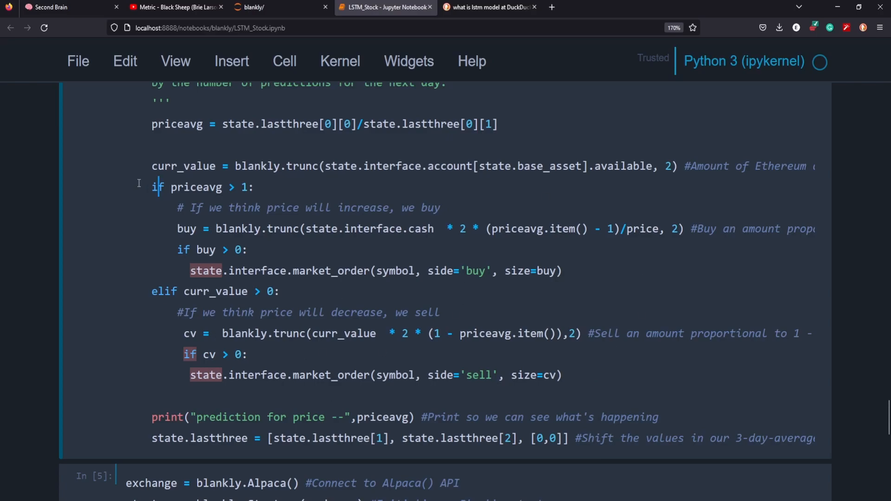
pyautogui.moveTo(369, 258)
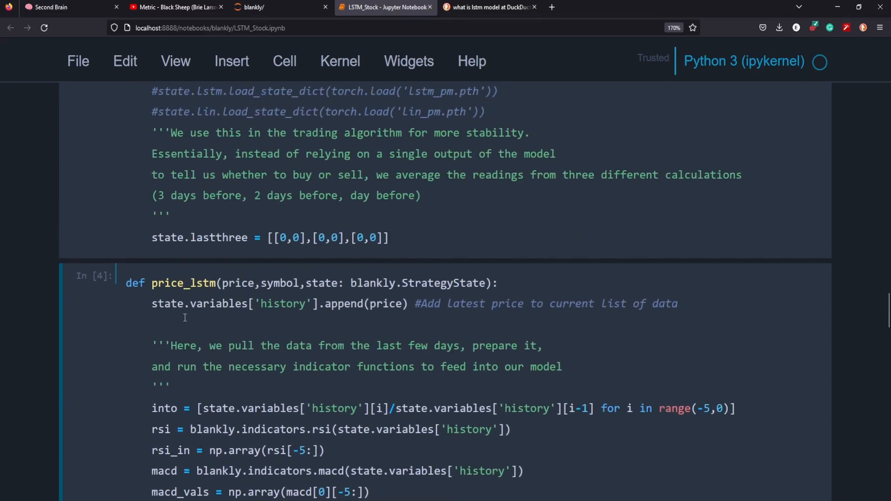
pyautogui.scroll(-3)
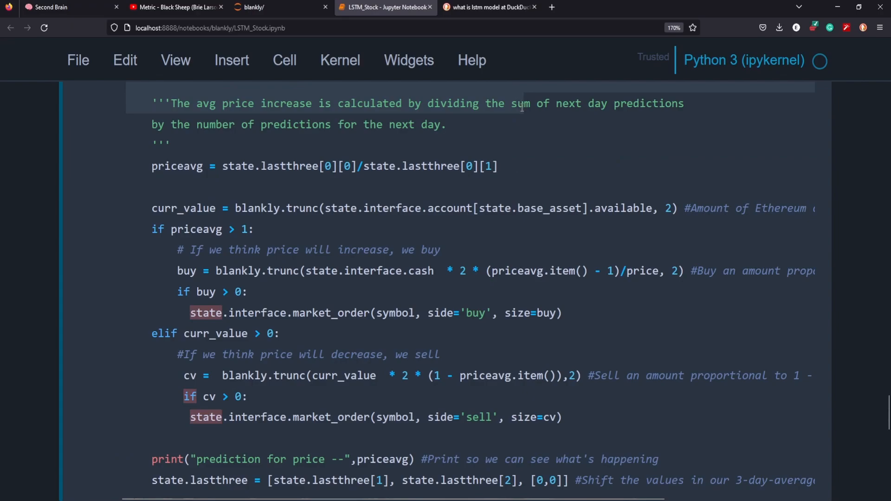
pyautogui.scroll(3)
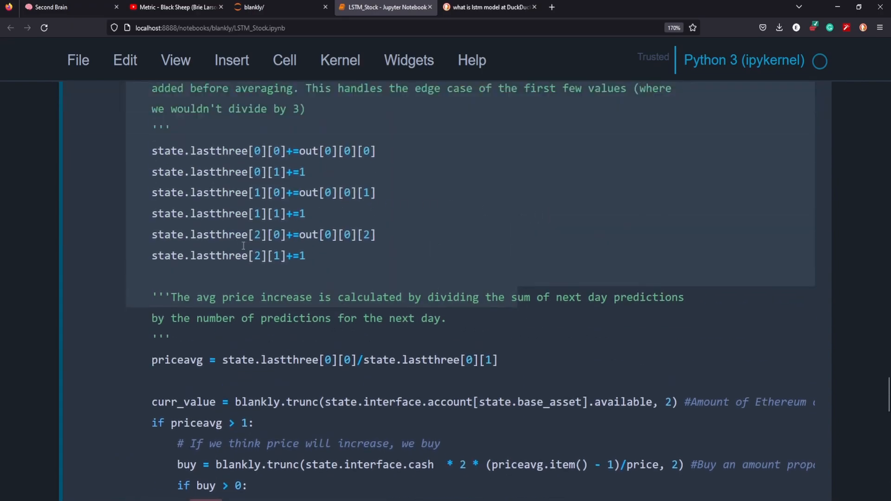
pyautogui.moveTo(393, 263)
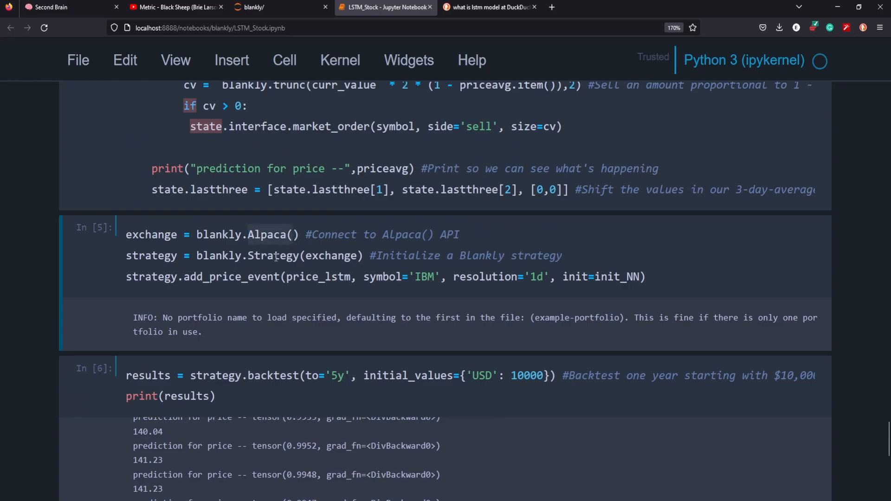
# - Place the cursor in the final backtest cells before rerunning the notebook
pyautogui.click(254, 255)
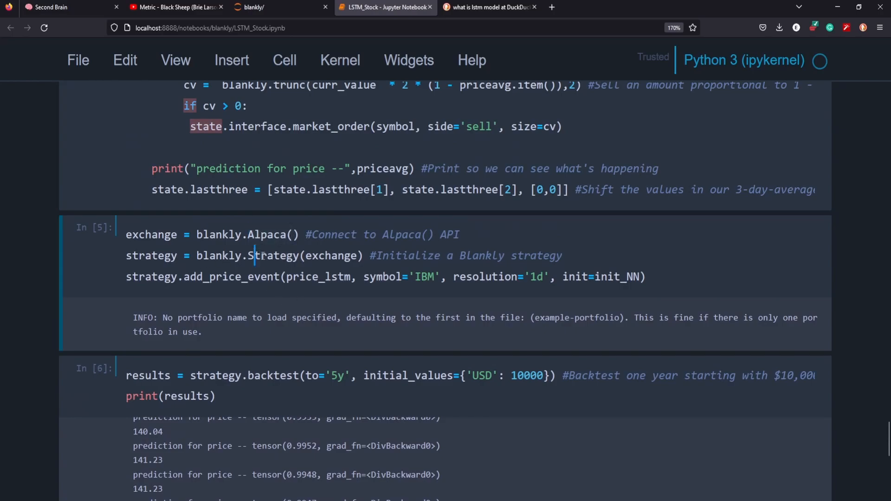
pyautogui.scroll(3)
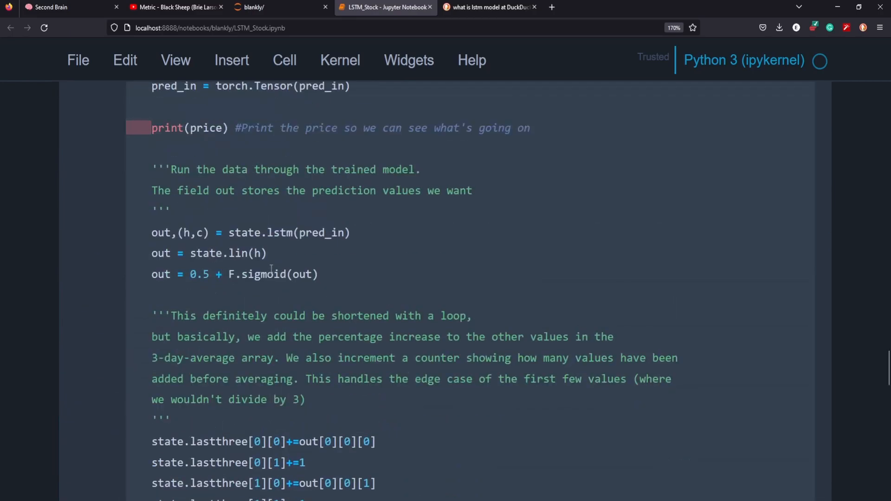
pyautogui.scroll(-3)
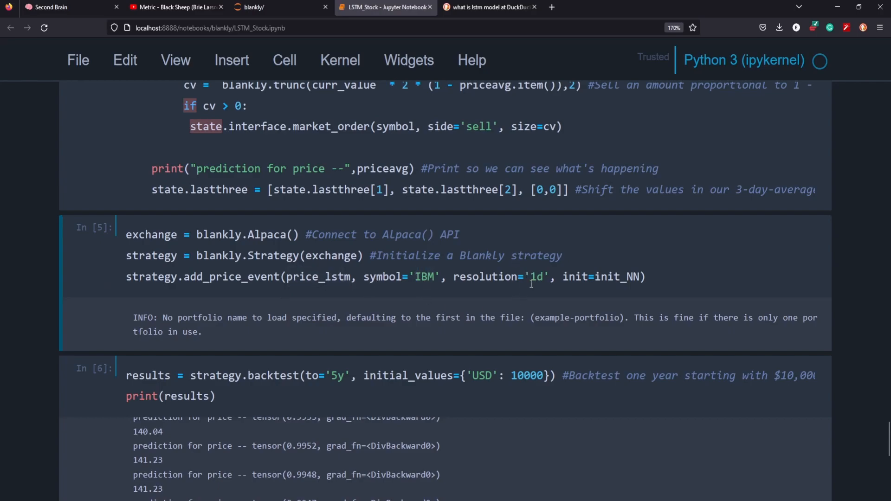
pyautogui.click(531, 277)
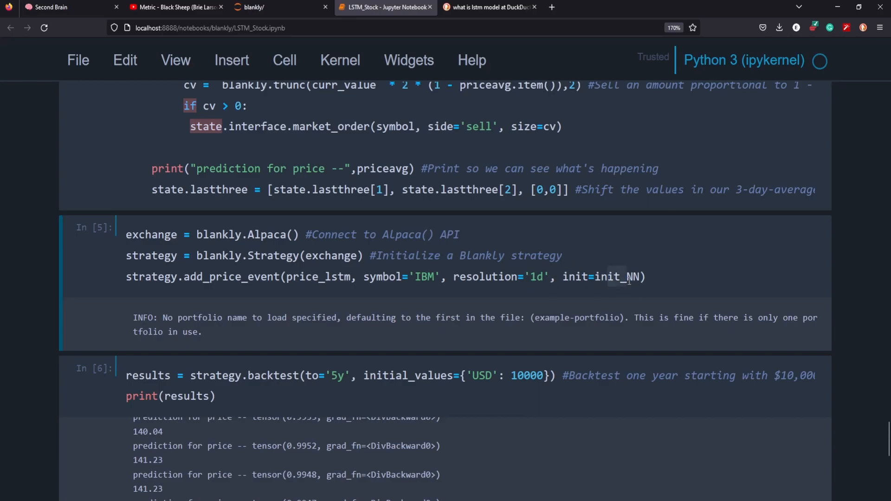
pyautogui.scroll(-3)
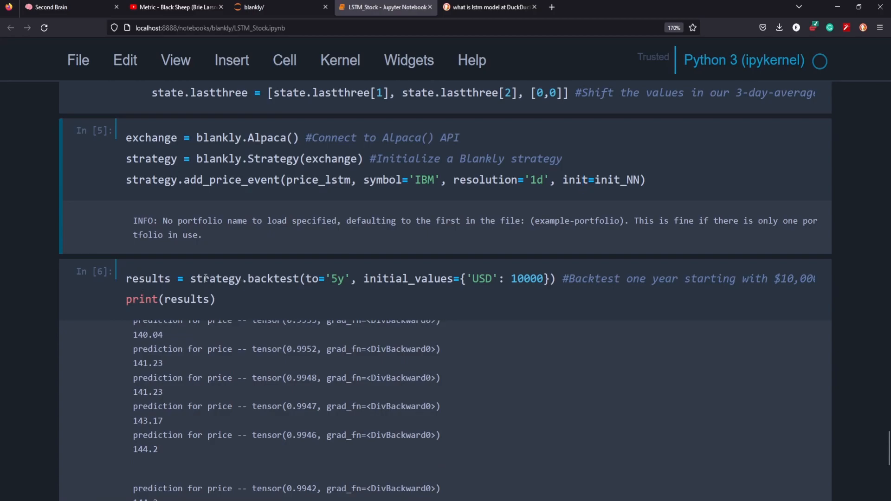
pyautogui.click(583, 179)
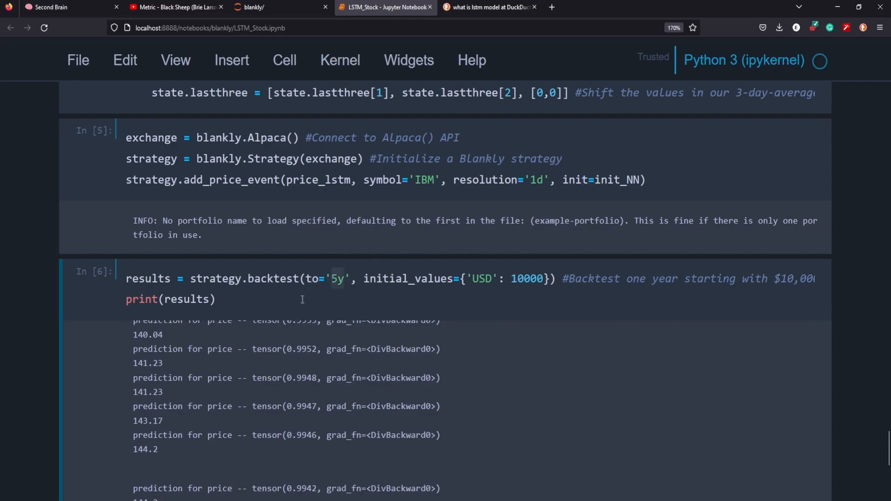
# - Restart the kernel and run all cells, then view the generated results plot
pyautogui.click(340, 59)
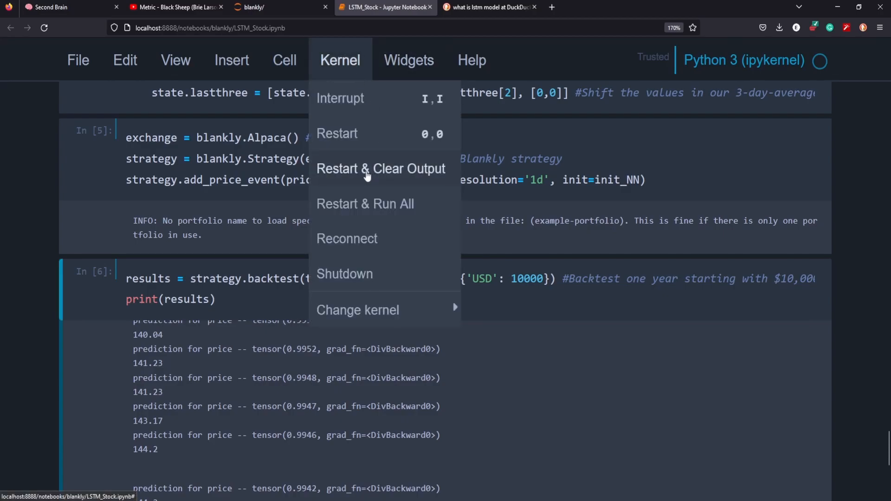
pyautogui.moveTo(366, 203)
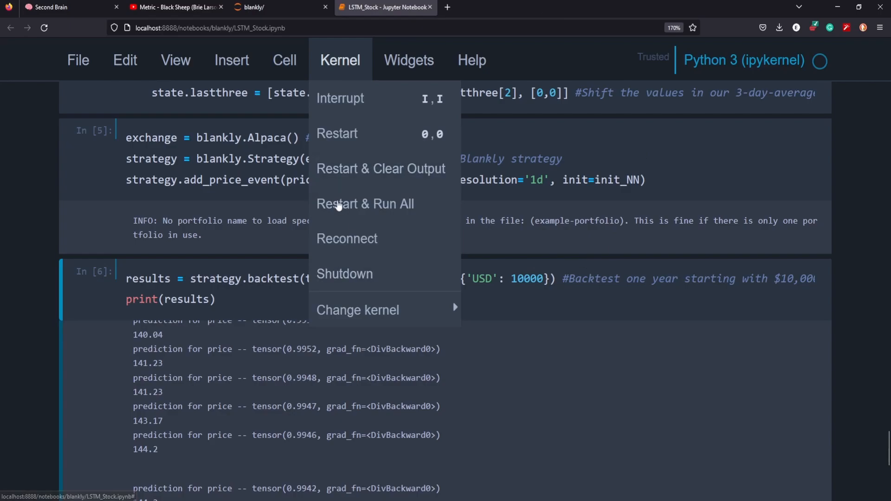
pyautogui.moveTo(374, 214)
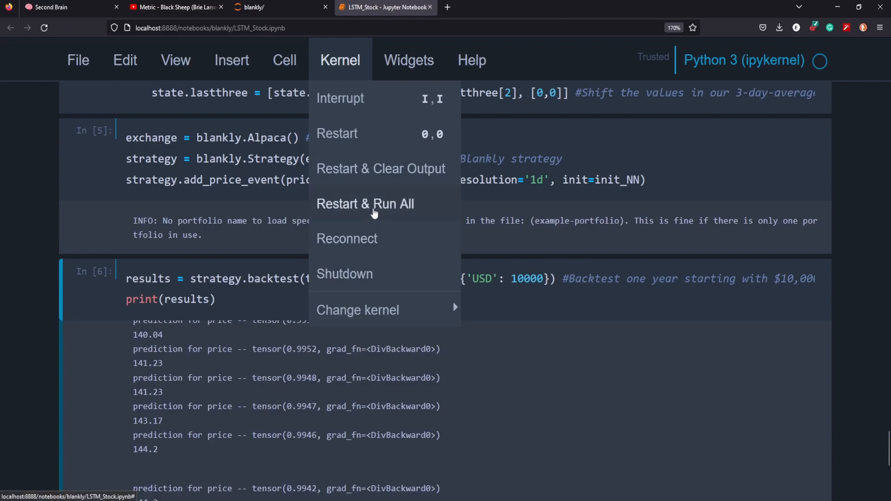
pyautogui.click(365, 203)
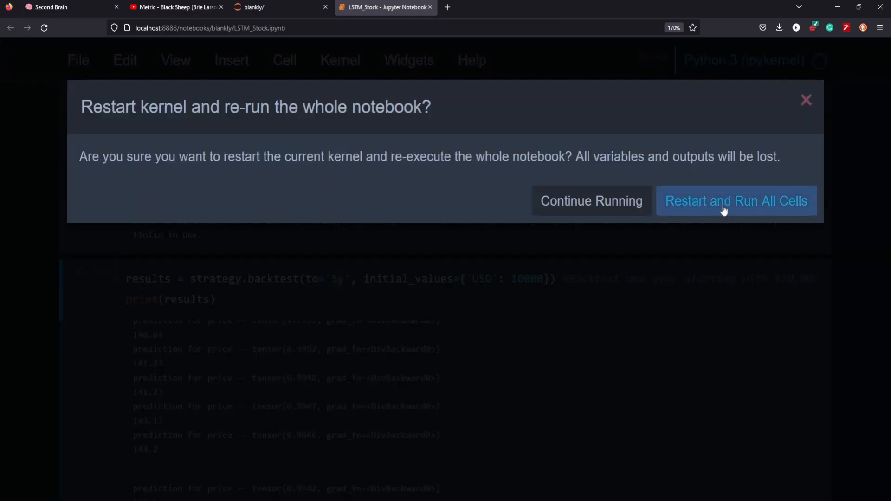
pyautogui.click(735, 201)
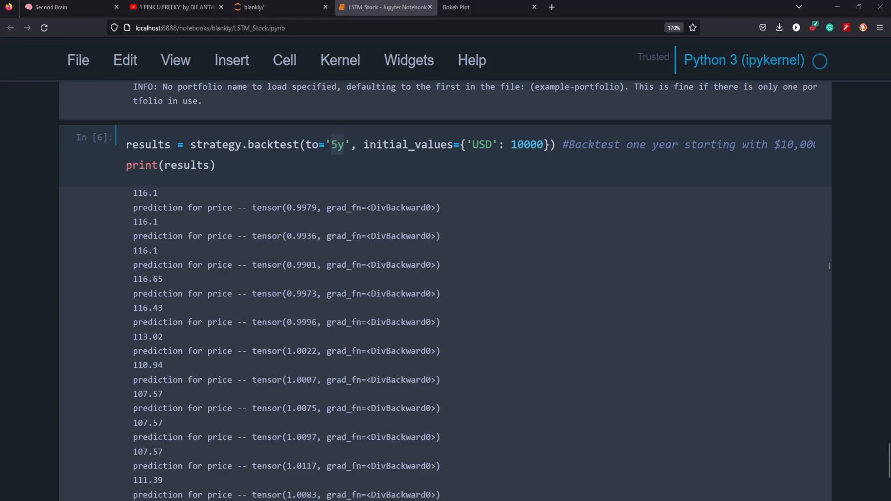
pyautogui.click(457, 6)
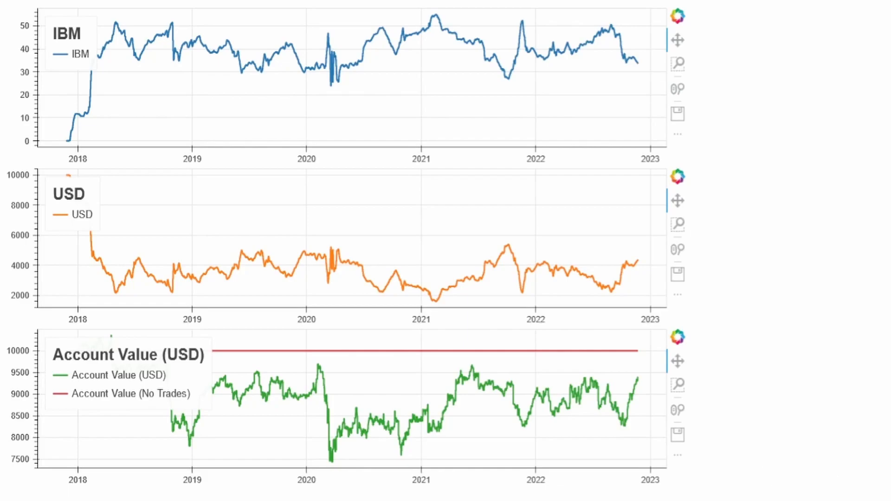
pyautogui.moveTo(622, 389)
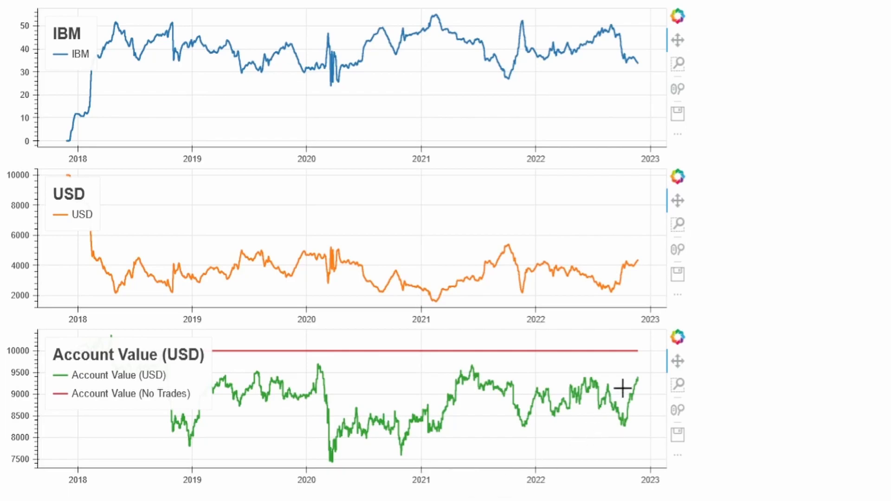
pyautogui.moveTo(291, 348)
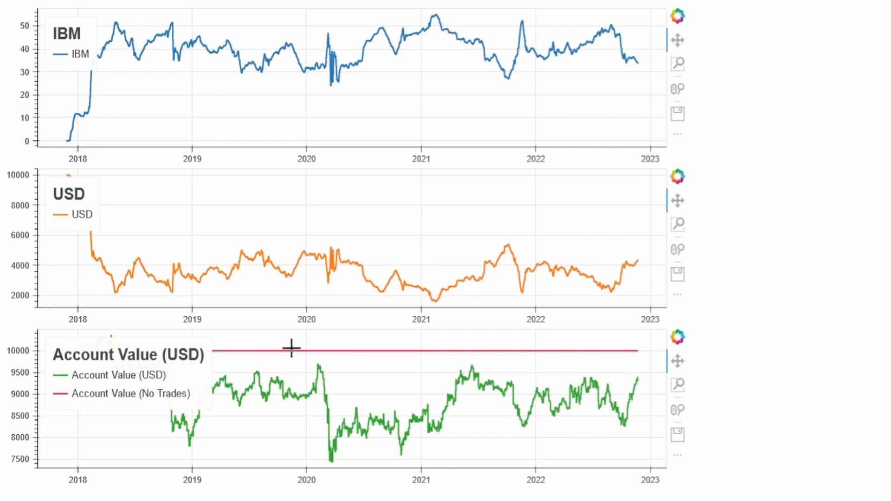
pyautogui.moveTo(566, 347)
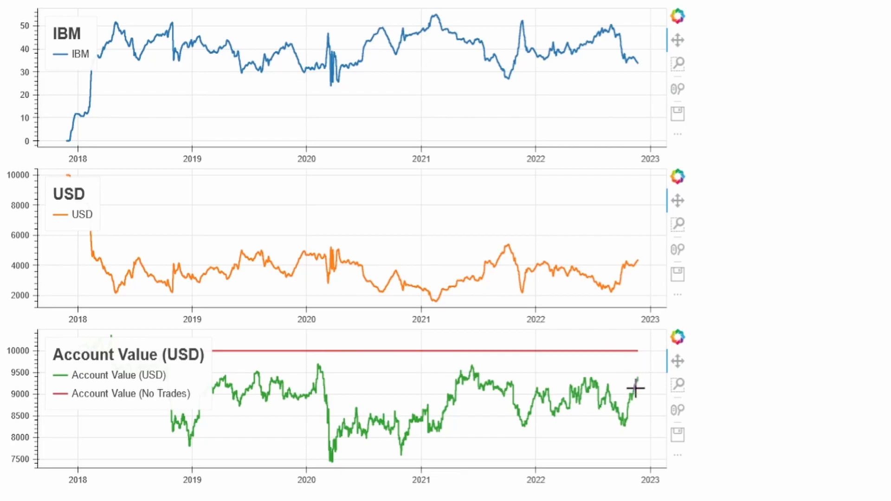
pyautogui.moveTo(645, 385)
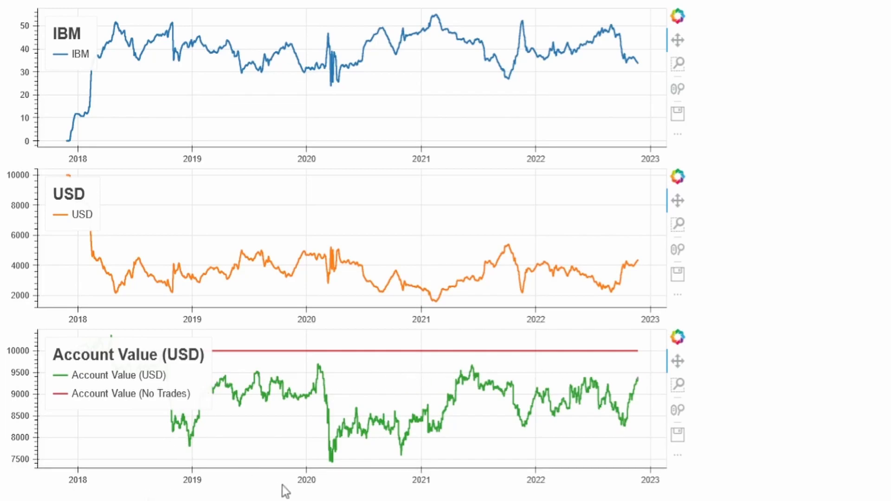
pyautogui.moveTo(728, 429)
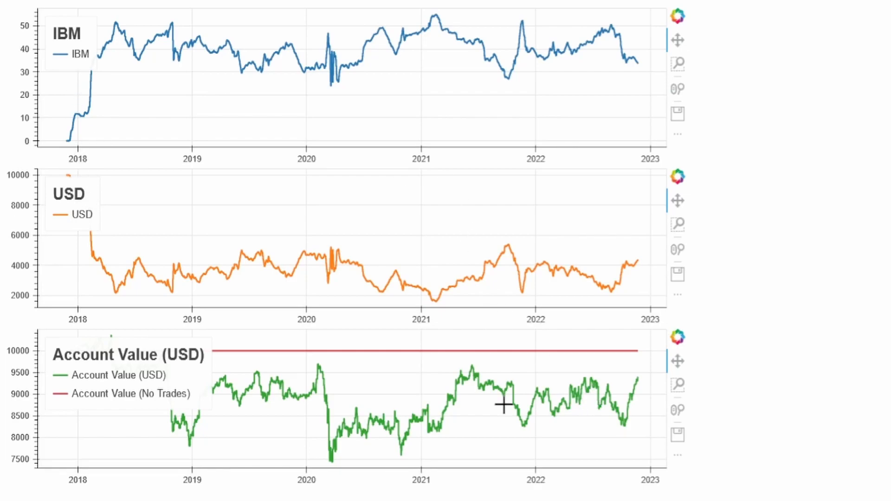
pyautogui.moveTo(559, 77)
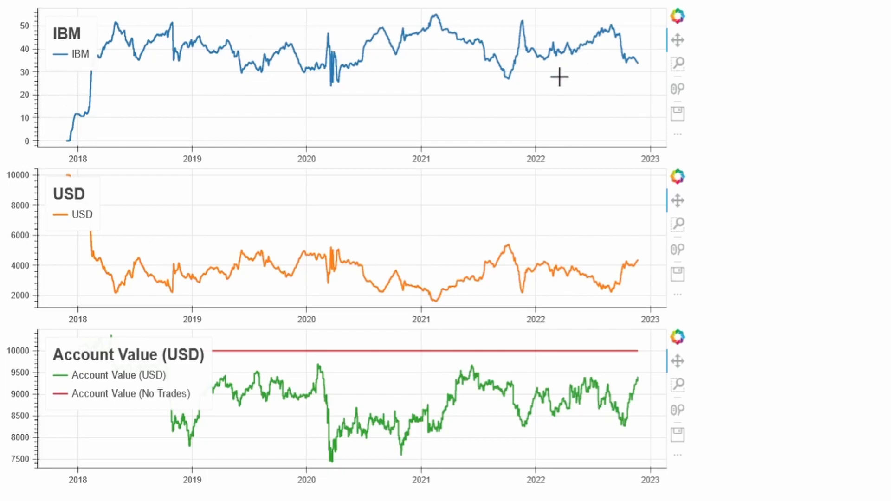
pyautogui.moveTo(84, 107)
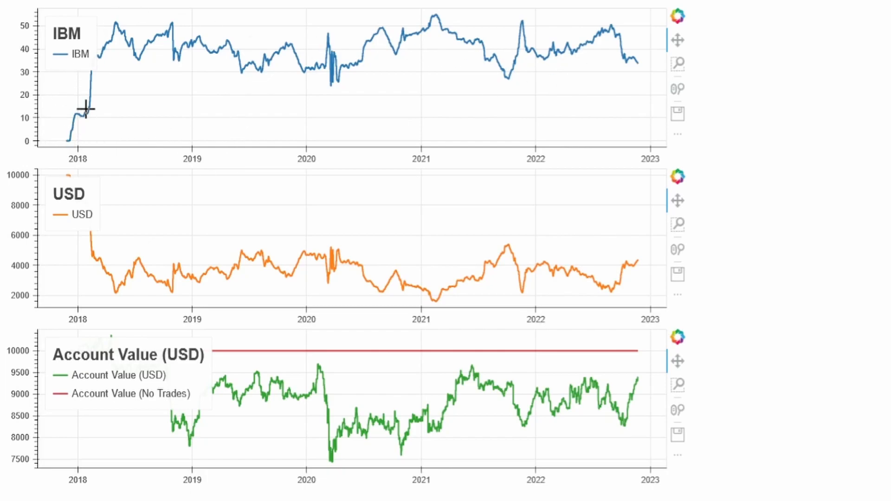
pyautogui.moveTo(67, 142)
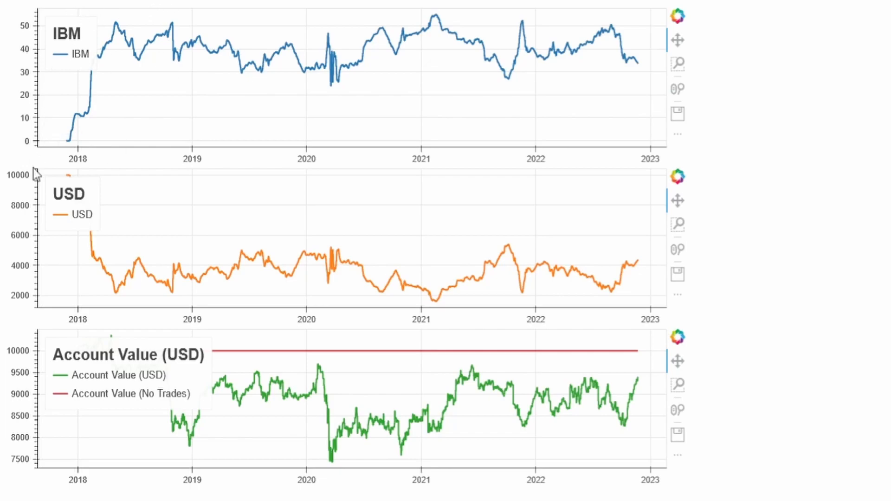
pyautogui.moveTo(56, 120)
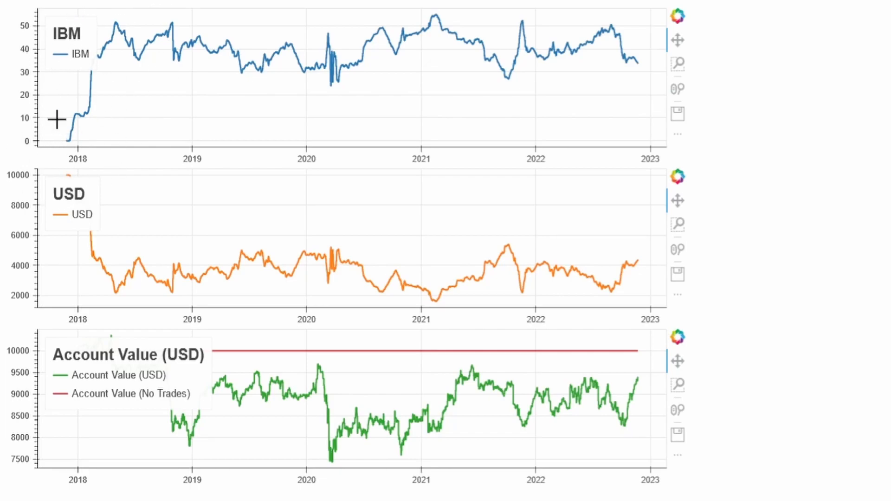
pyautogui.moveTo(308, 73)
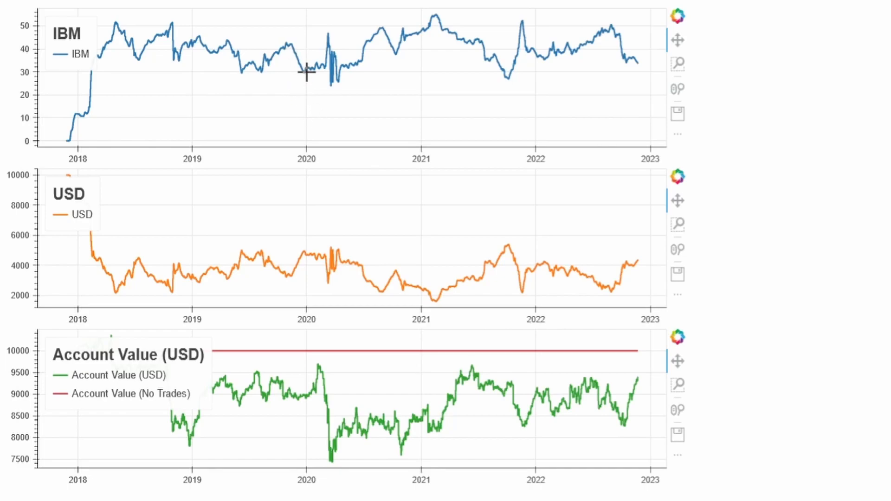
pyautogui.moveTo(324, 72)
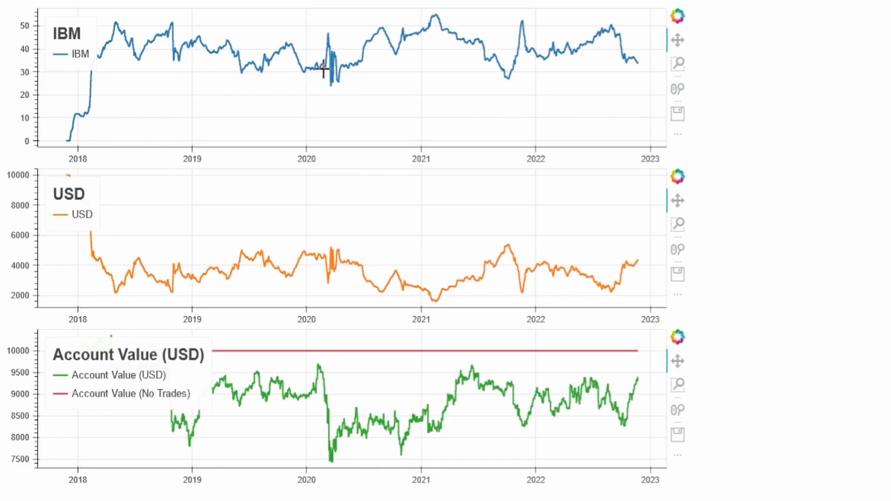
pyautogui.moveTo(348, 252)
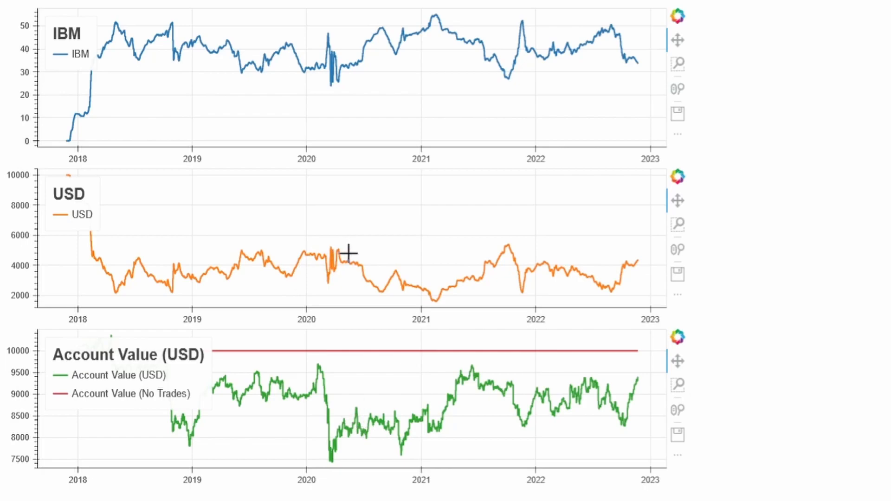
pyautogui.moveTo(308, 363)
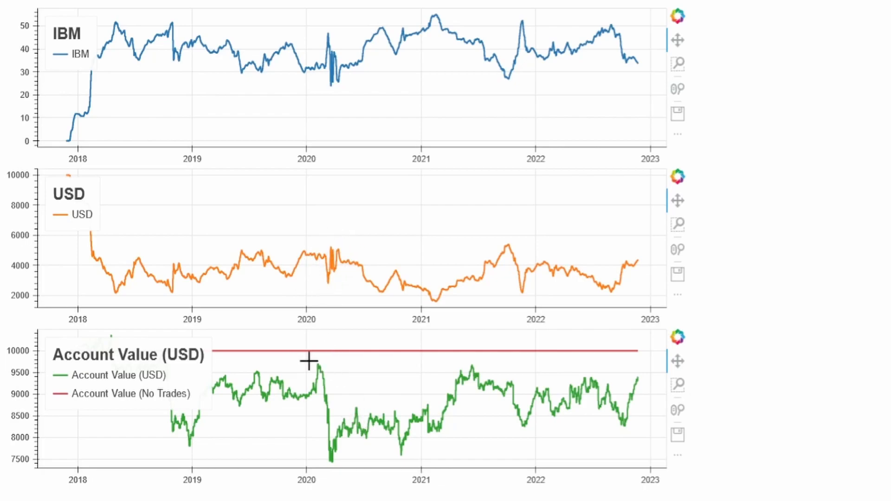
pyautogui.moveTo(257, 360)
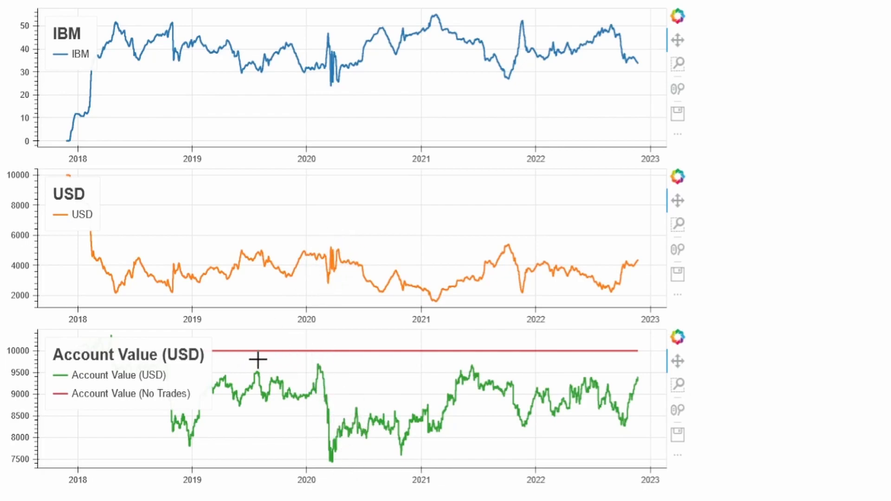
pyautogui.moveTo(327, 446)
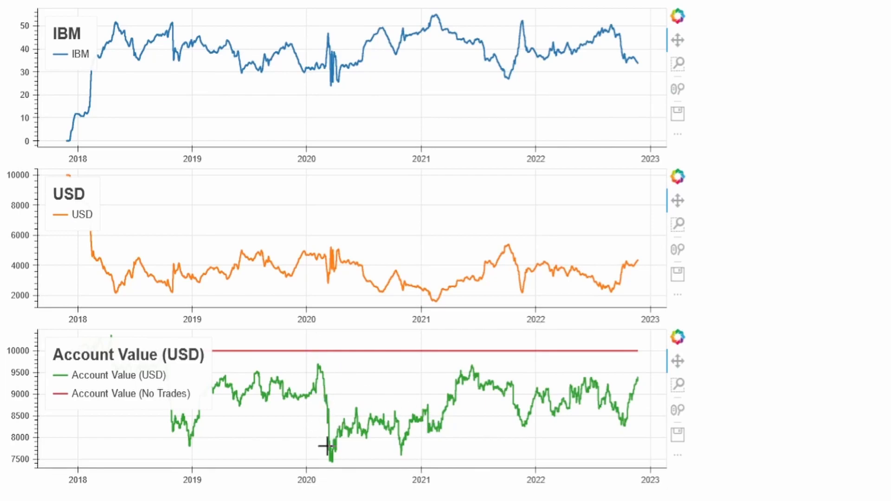
pyautogui.moveTo(699, 399)
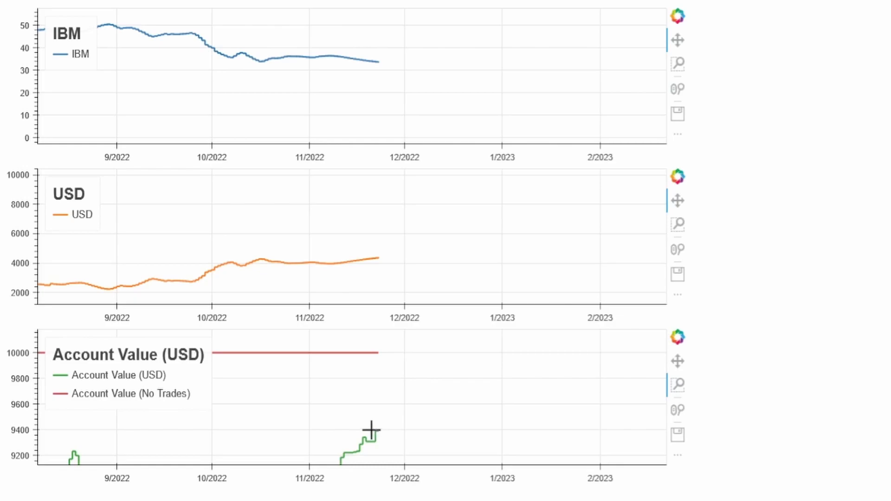
pyautogui.moveTo(342, 424)
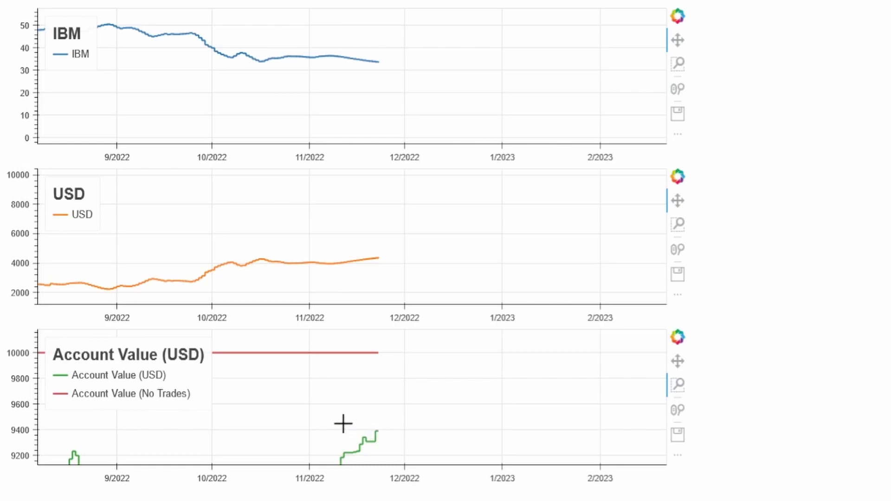
pyautogui.moveTo(390, 459)
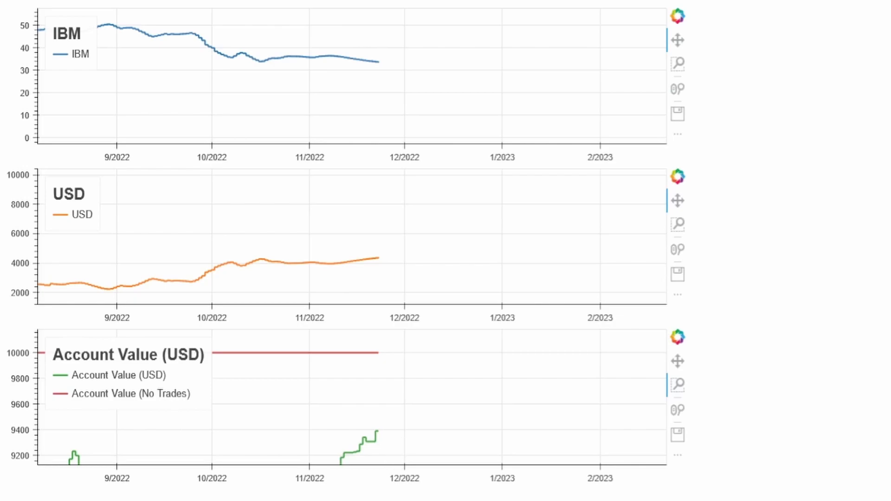
# - Switch to the Bokeh plot tab showing the AAPL backtest charts
pyautogui.click(386, 7)
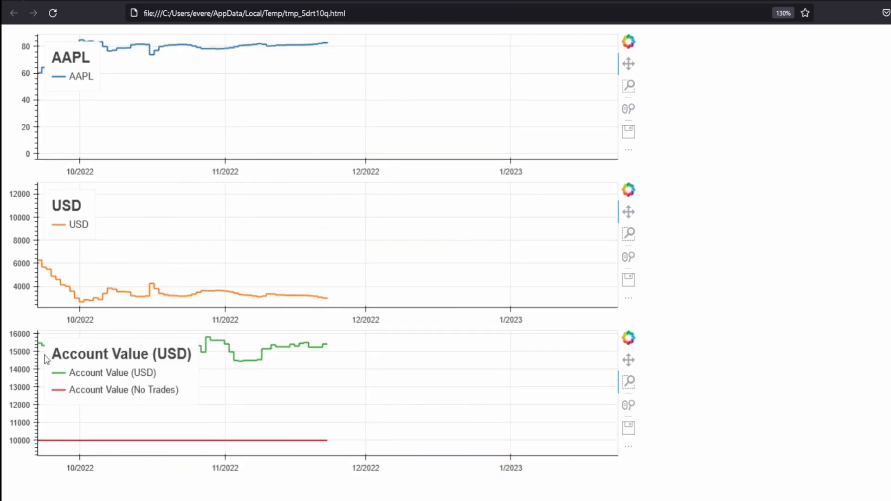
pyautogui.moveTo(338, 347)
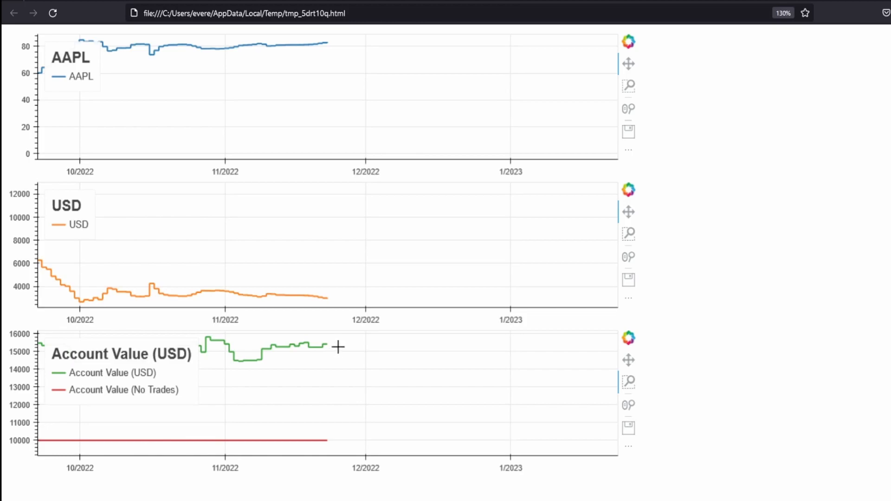
pyautogui.moveTo(298, 364)
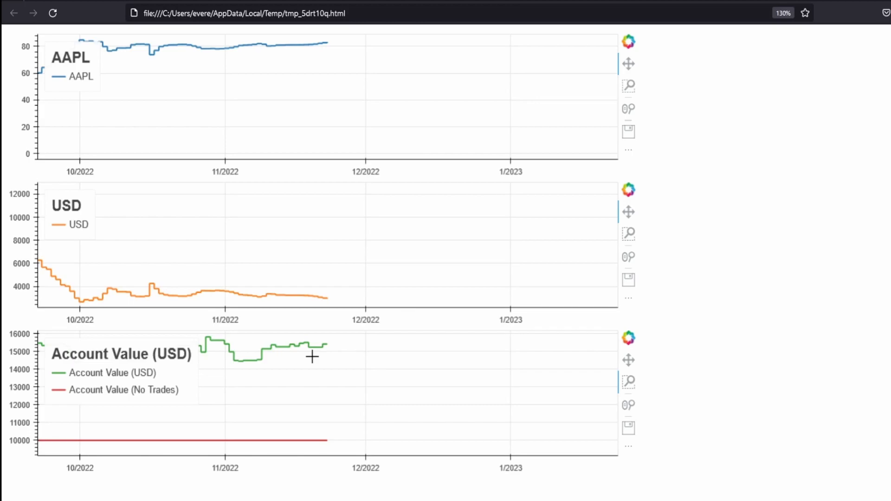
pyautogui.moveTo(466, 428)
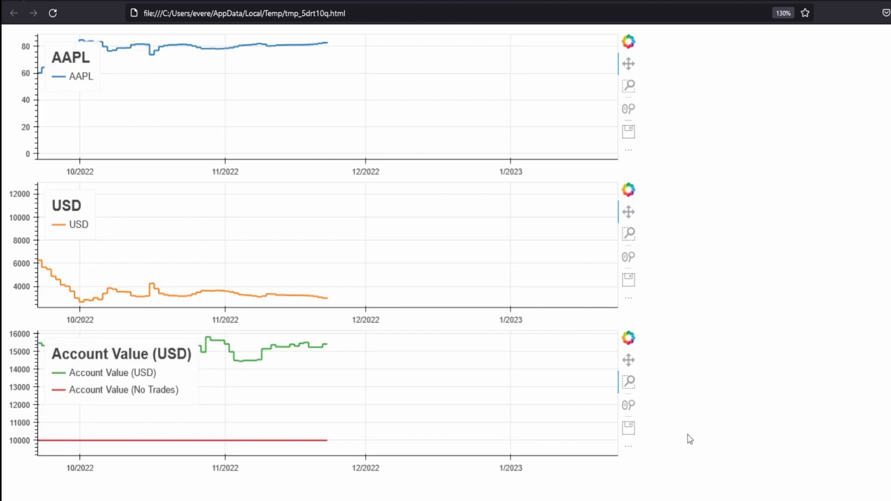
pyautogui.moveTo(447, 409)
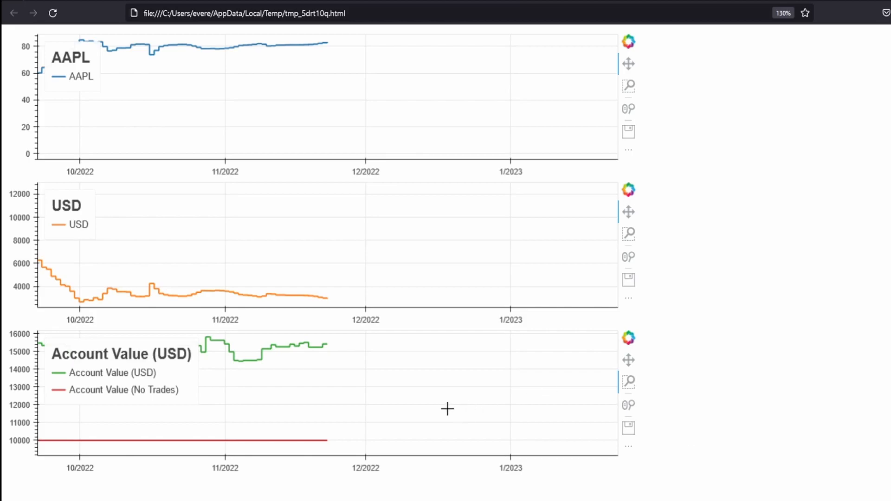
pyautogui.moveTo(442, 407)
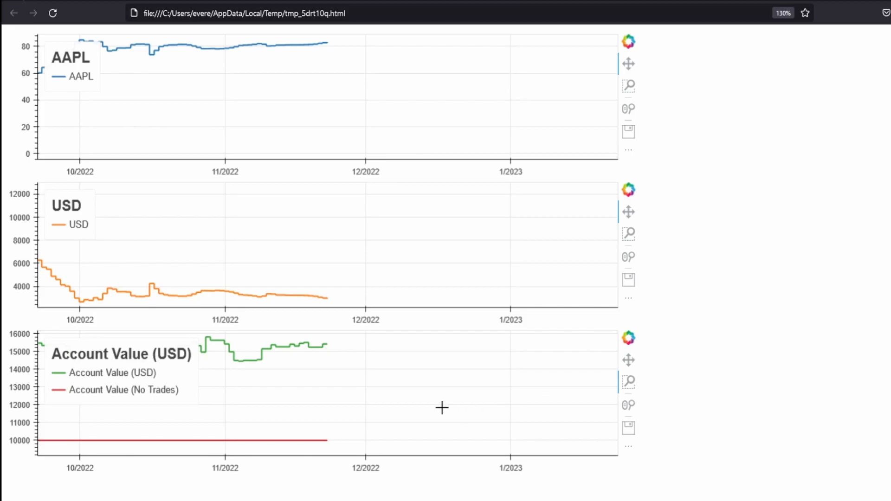